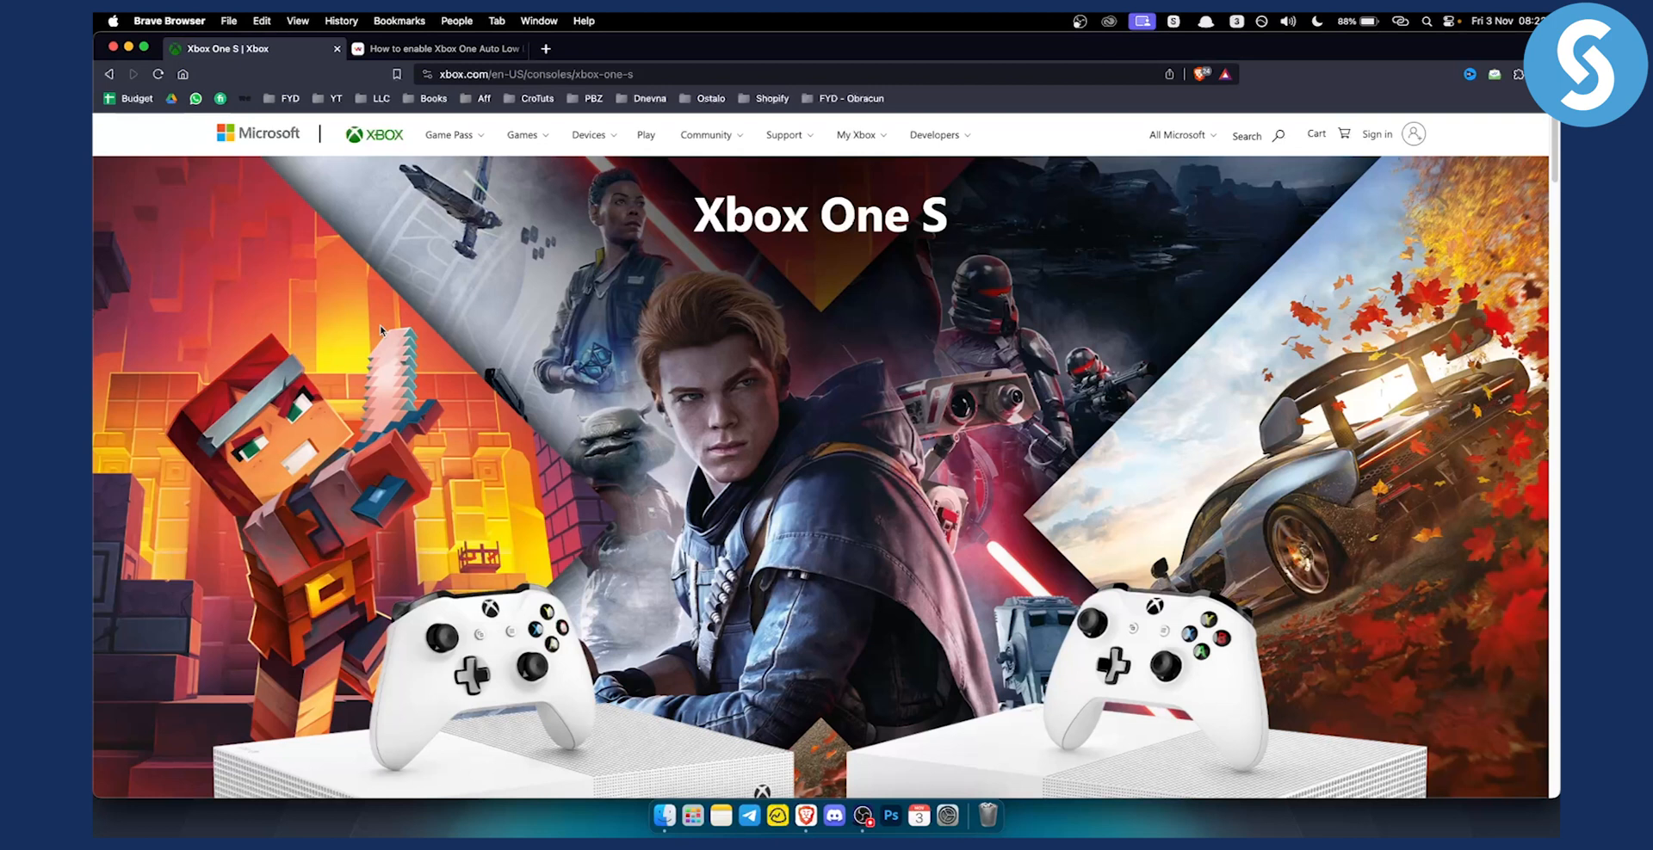
Step: Switch to the 'How to enable Xbox One Auto Low Latency Mode' tab and view its HDMI 2.1 section
left_click(437, 48)
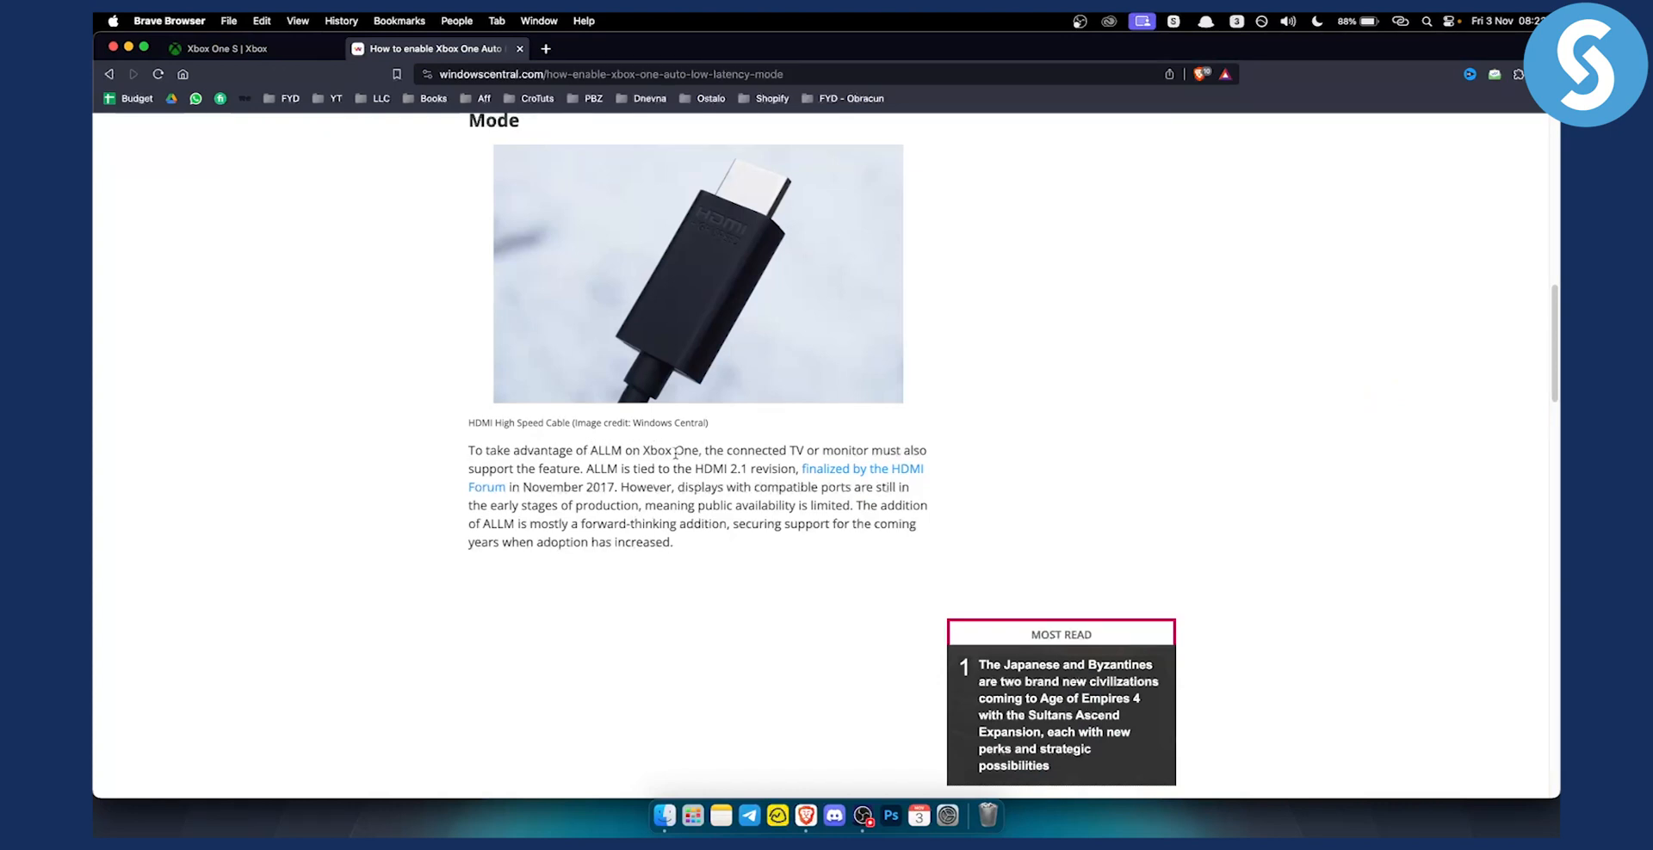
mouse_move(904, 450)
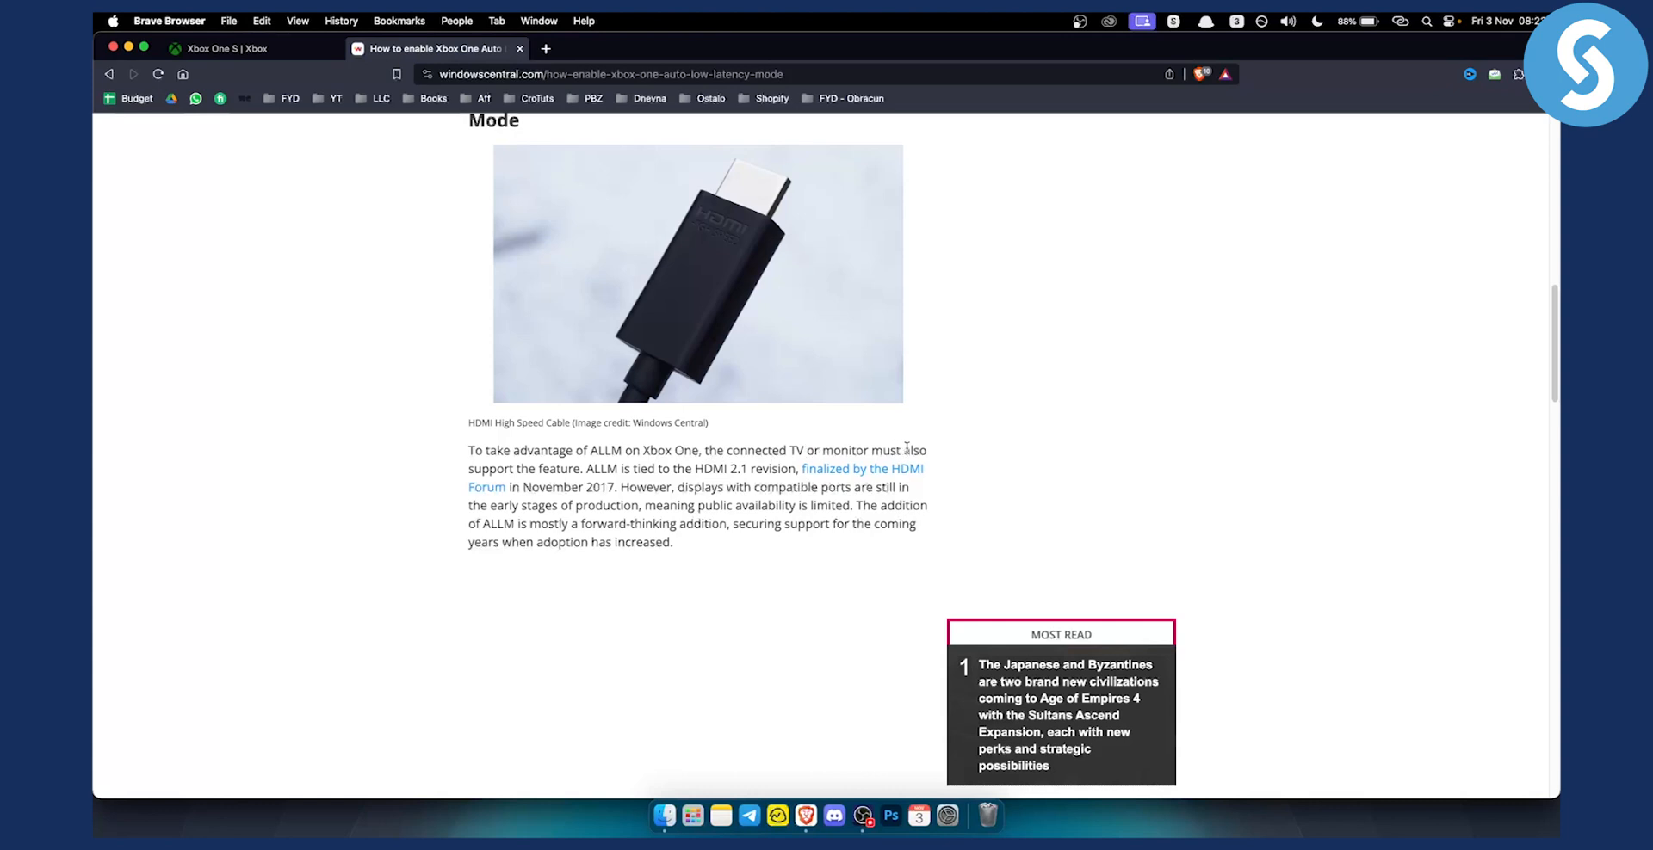
mouse_move(601, 485)
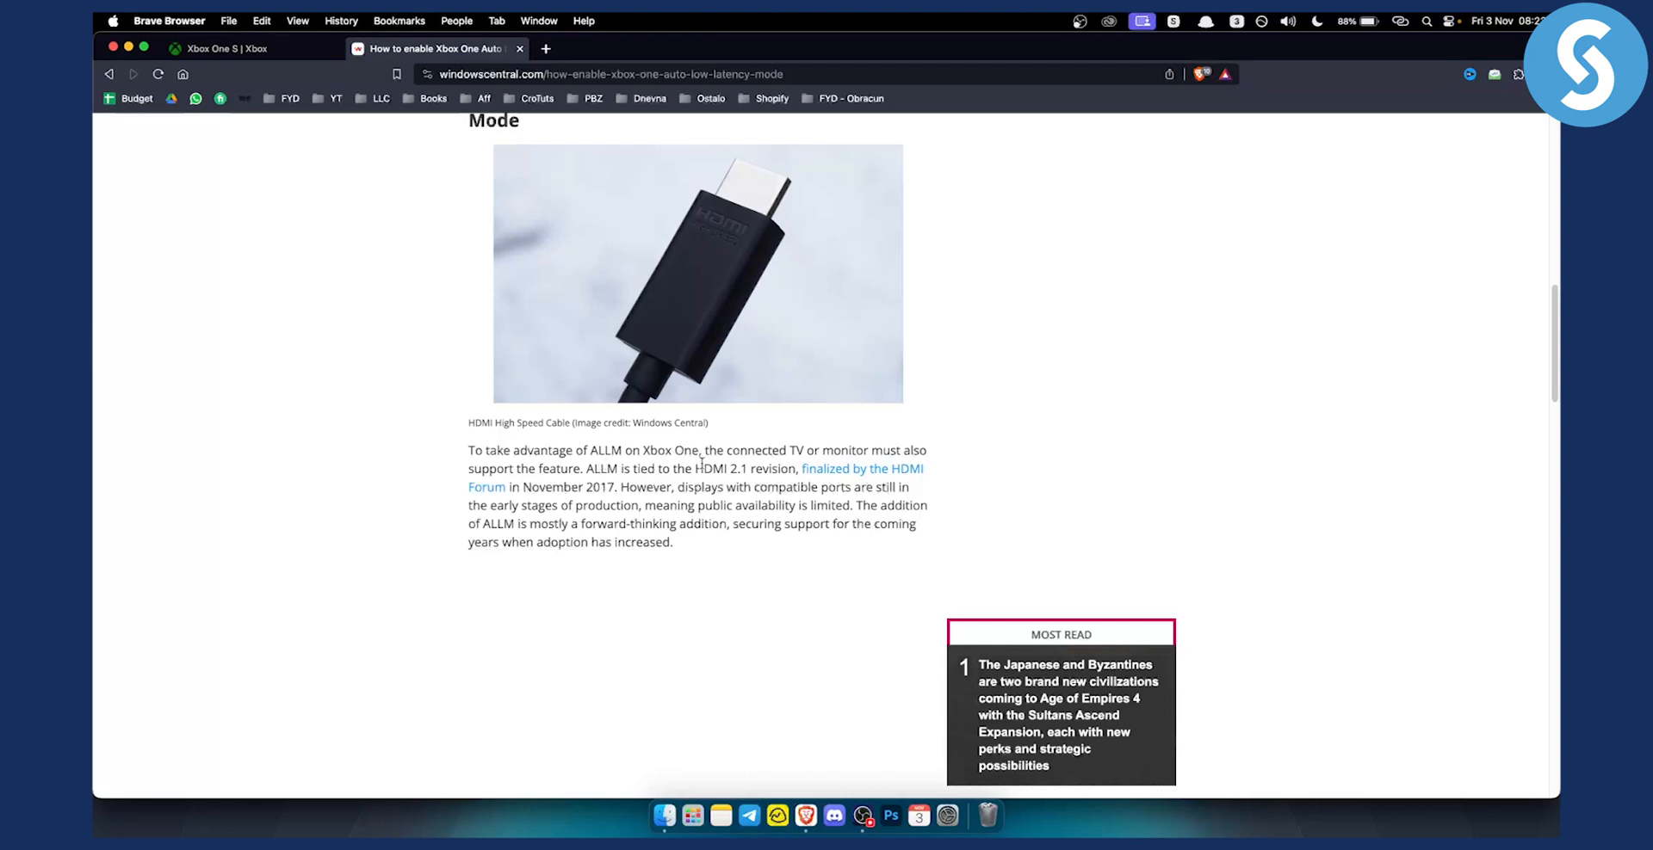
mouse_move(771, 469)
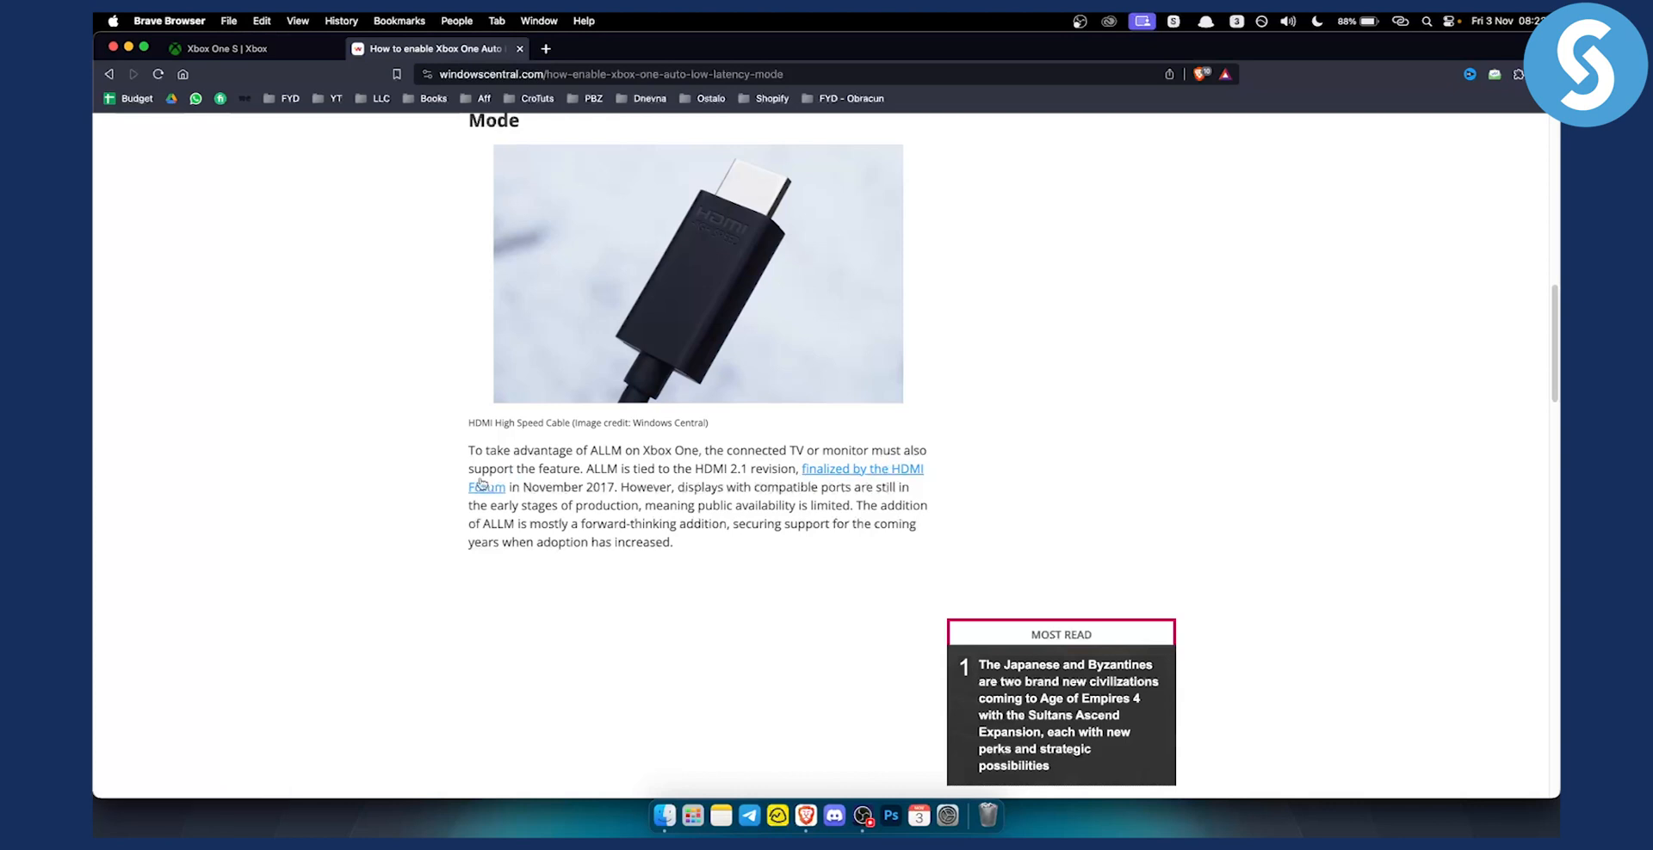
mouse_move(690, 500)
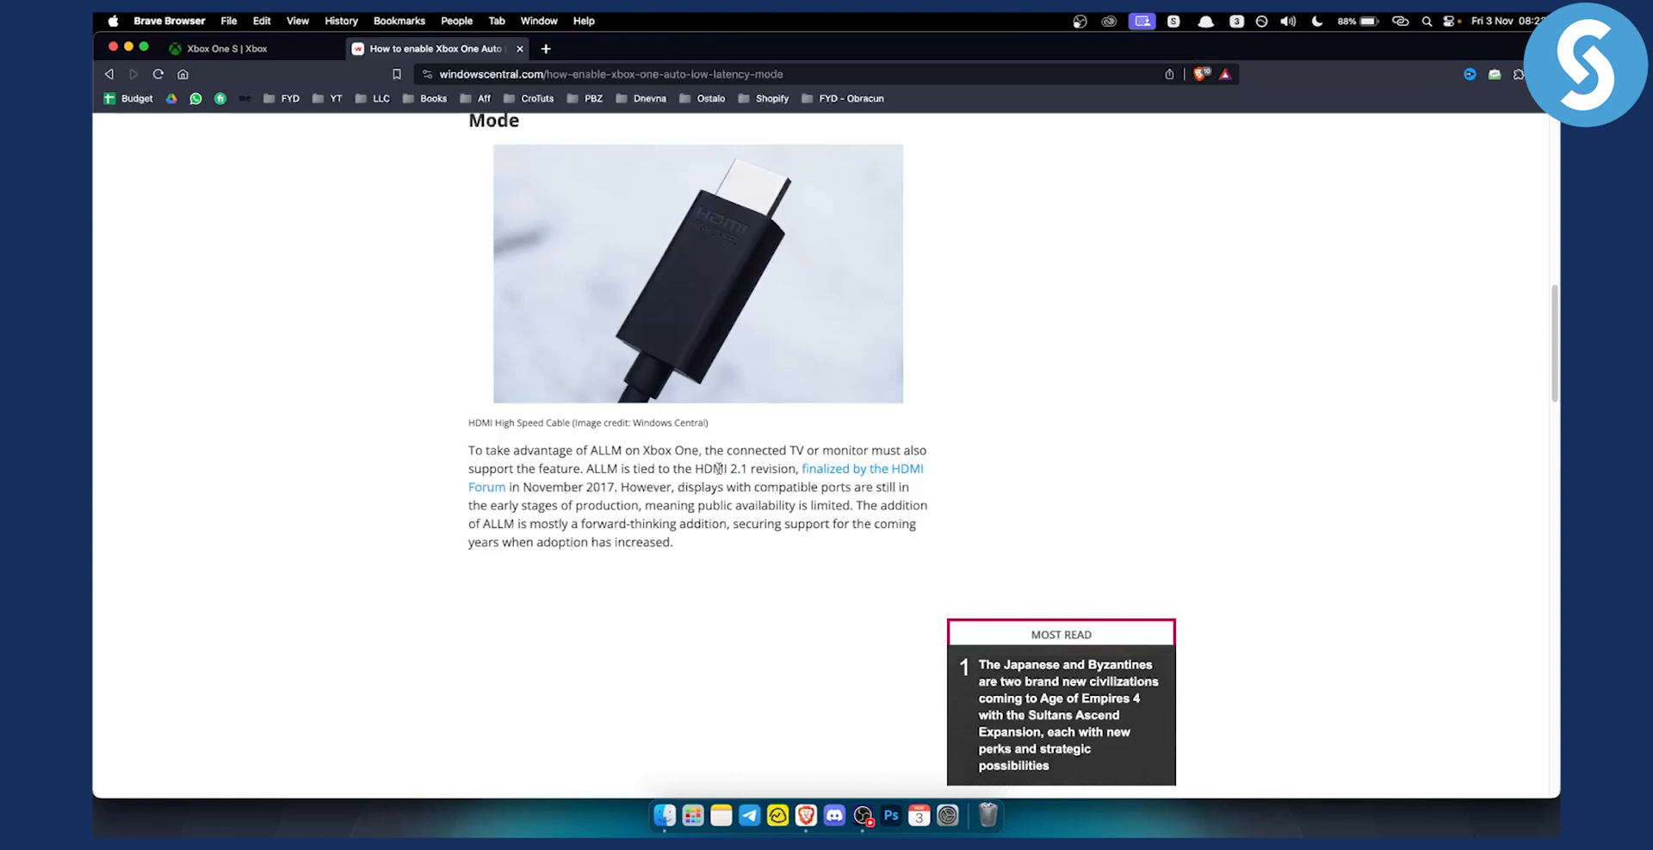
mouse_move(615, 468)
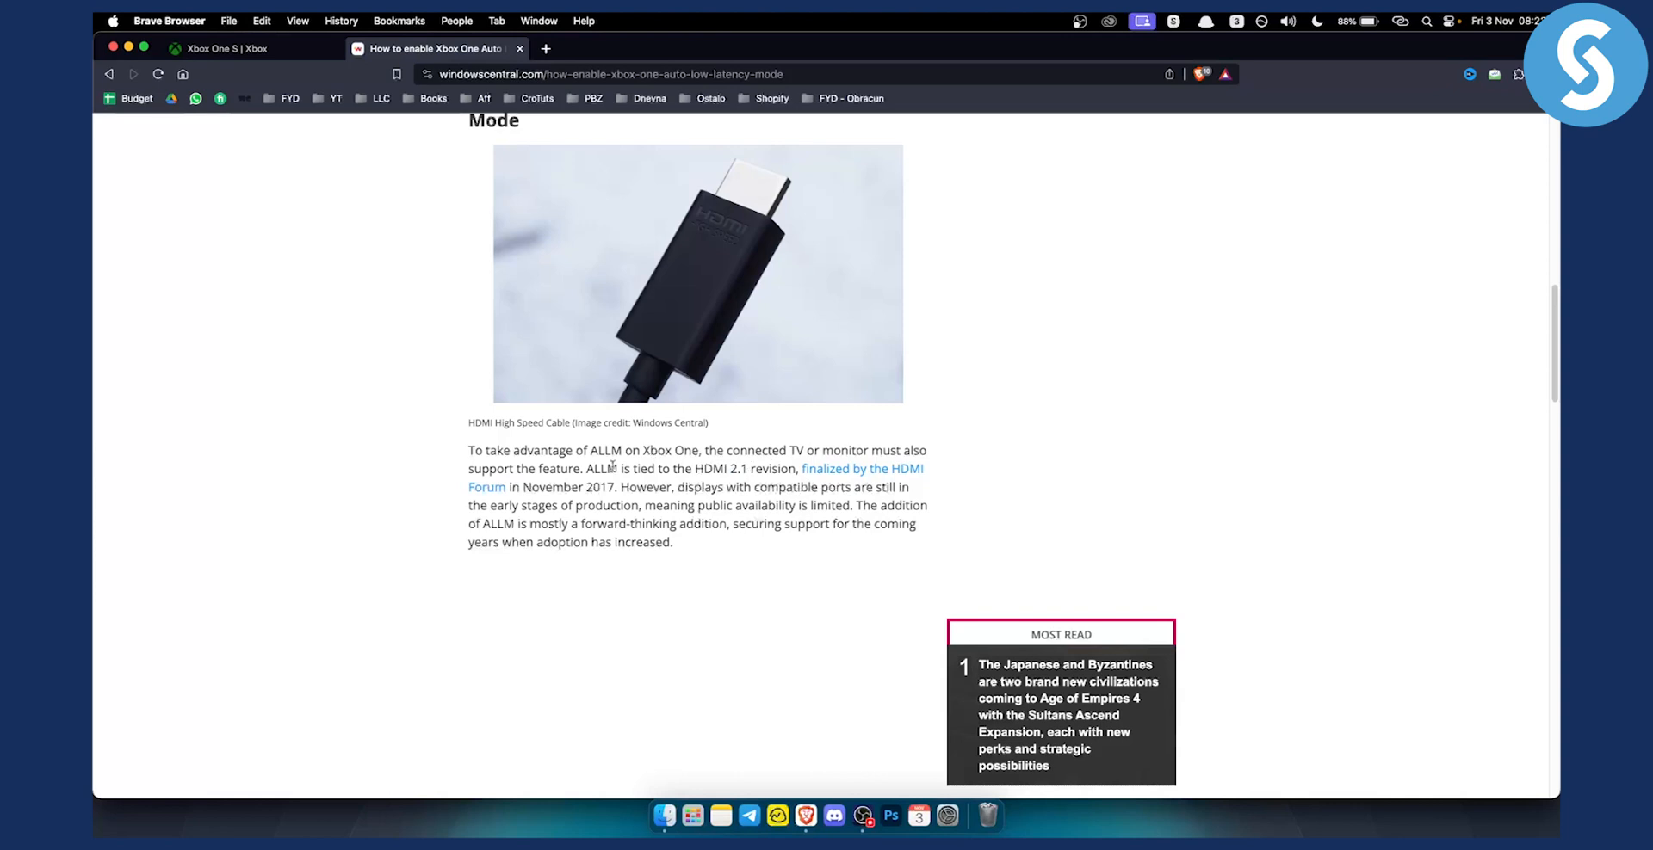
Step: Scroll down to the five numbered steps for enabling Auto Low Latency Mode
scroll("down", 3)
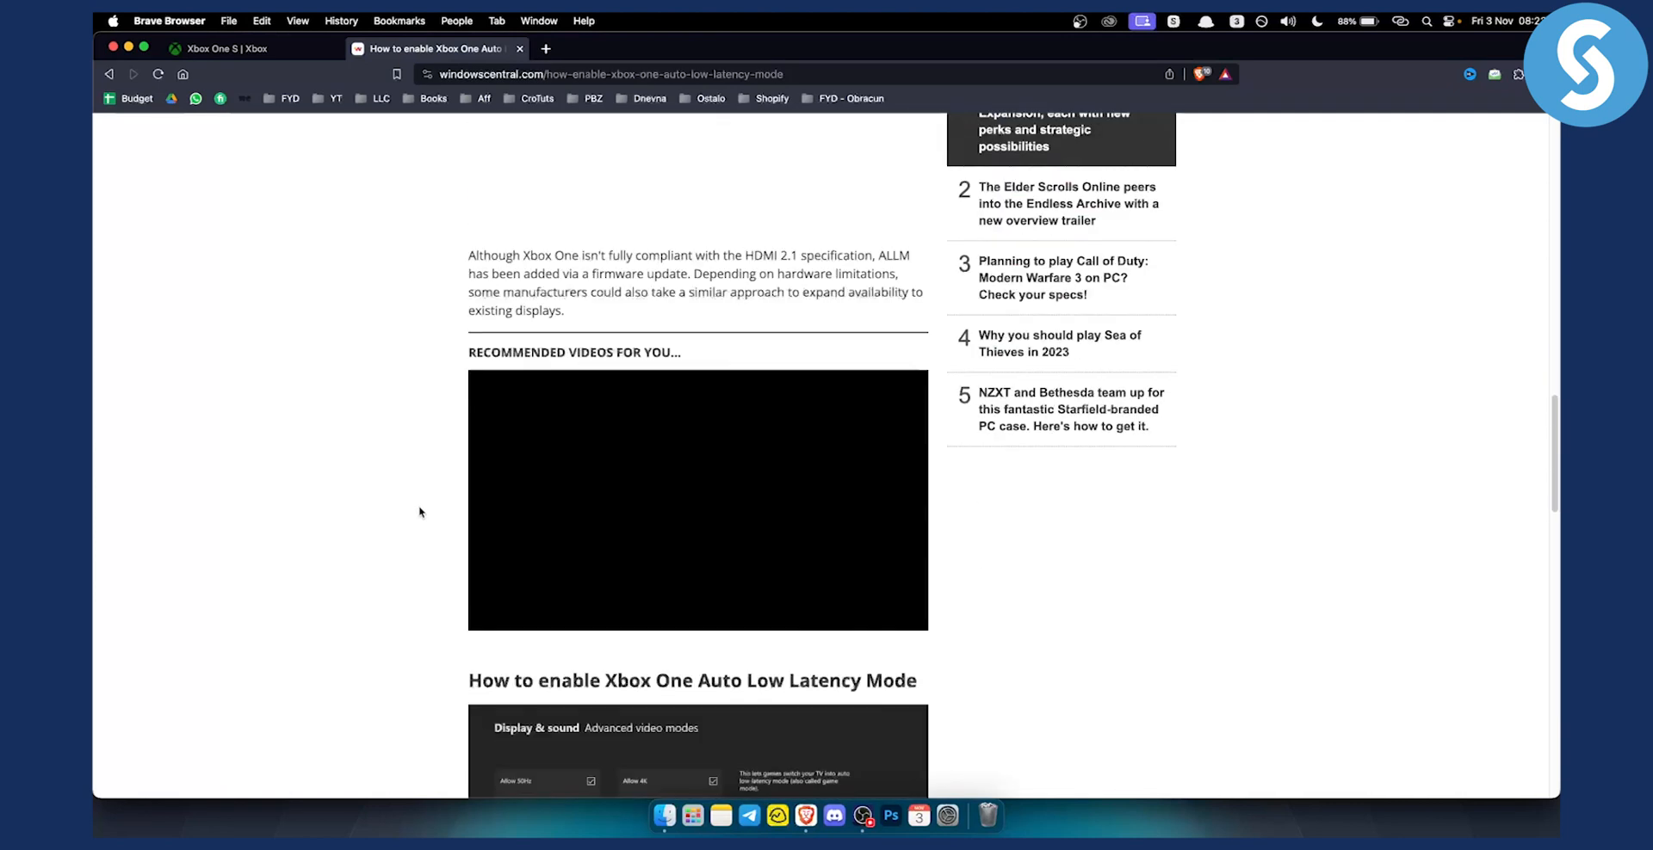
scroll("down", 3)
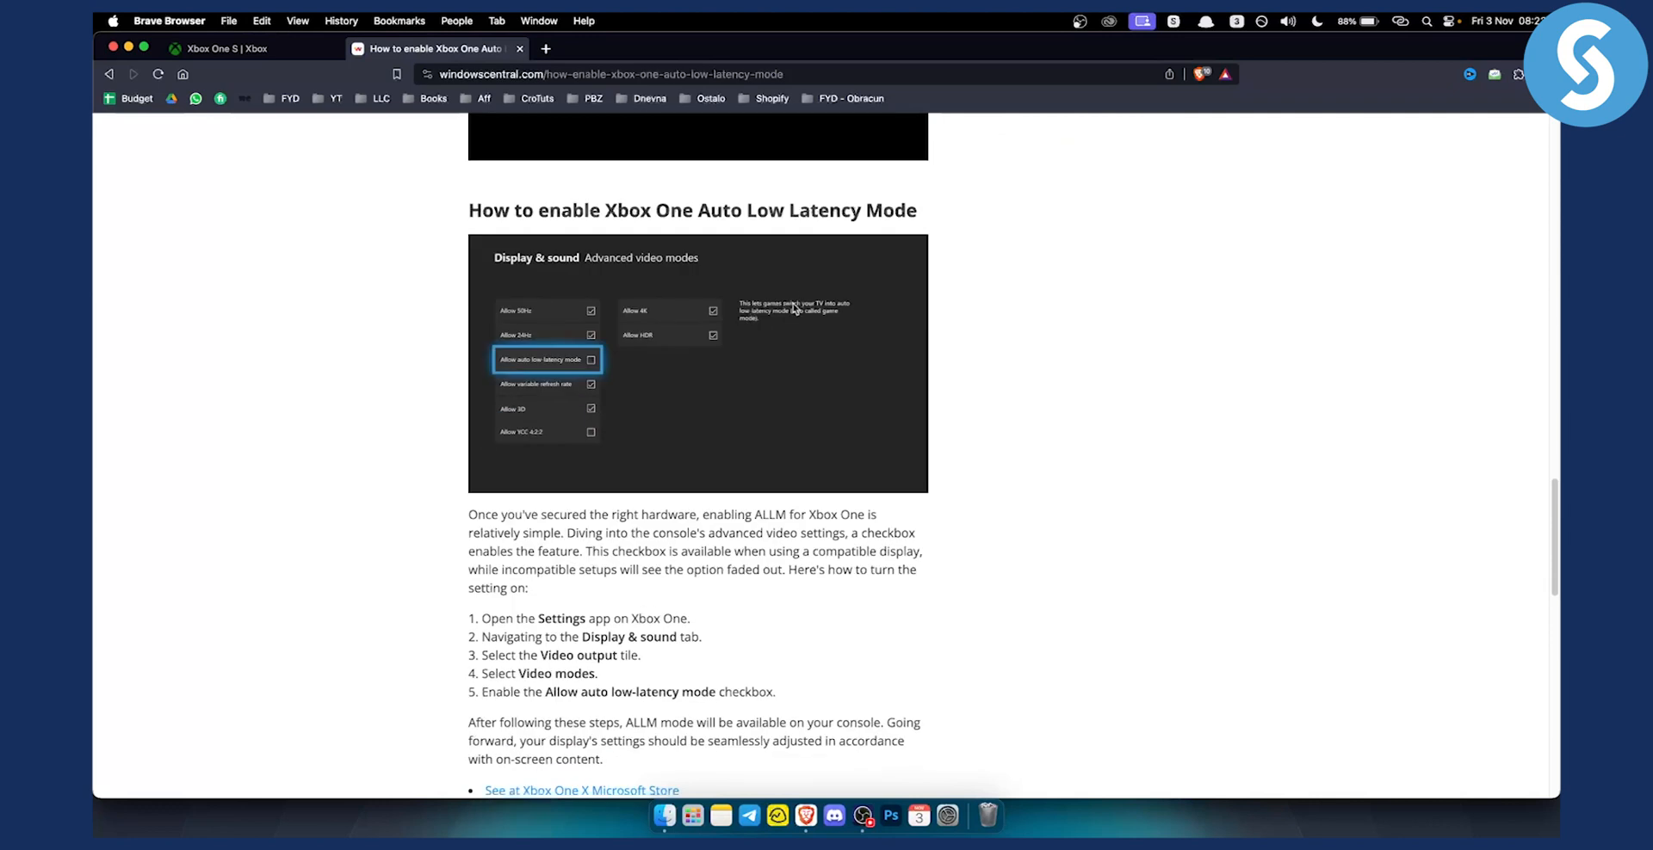
mouse_move(507, 468)
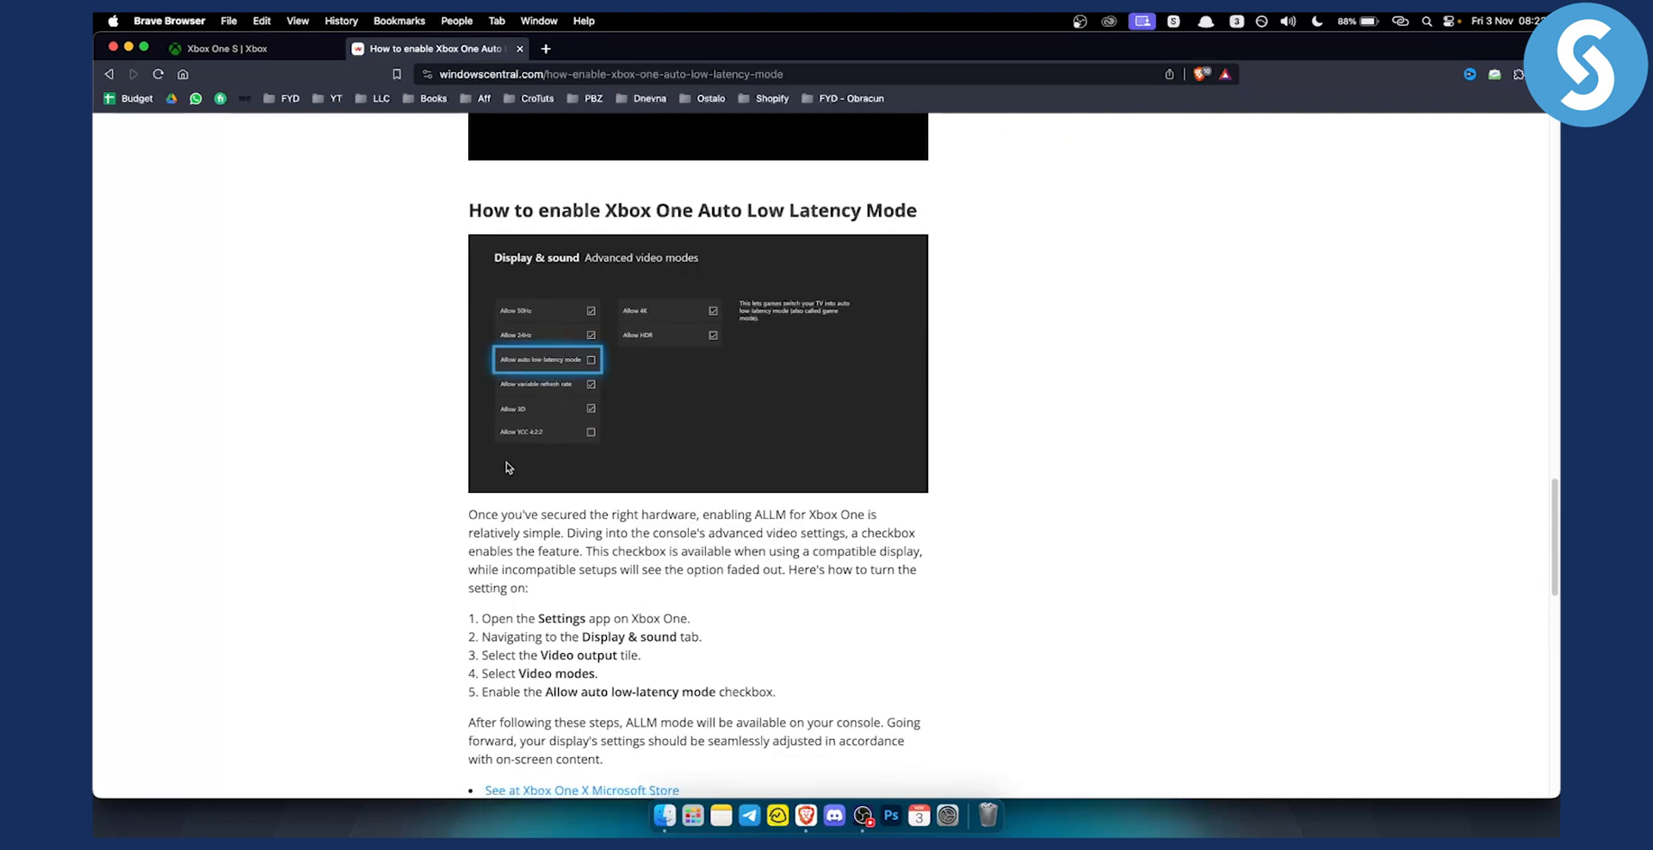
mouse_move(684, 614)
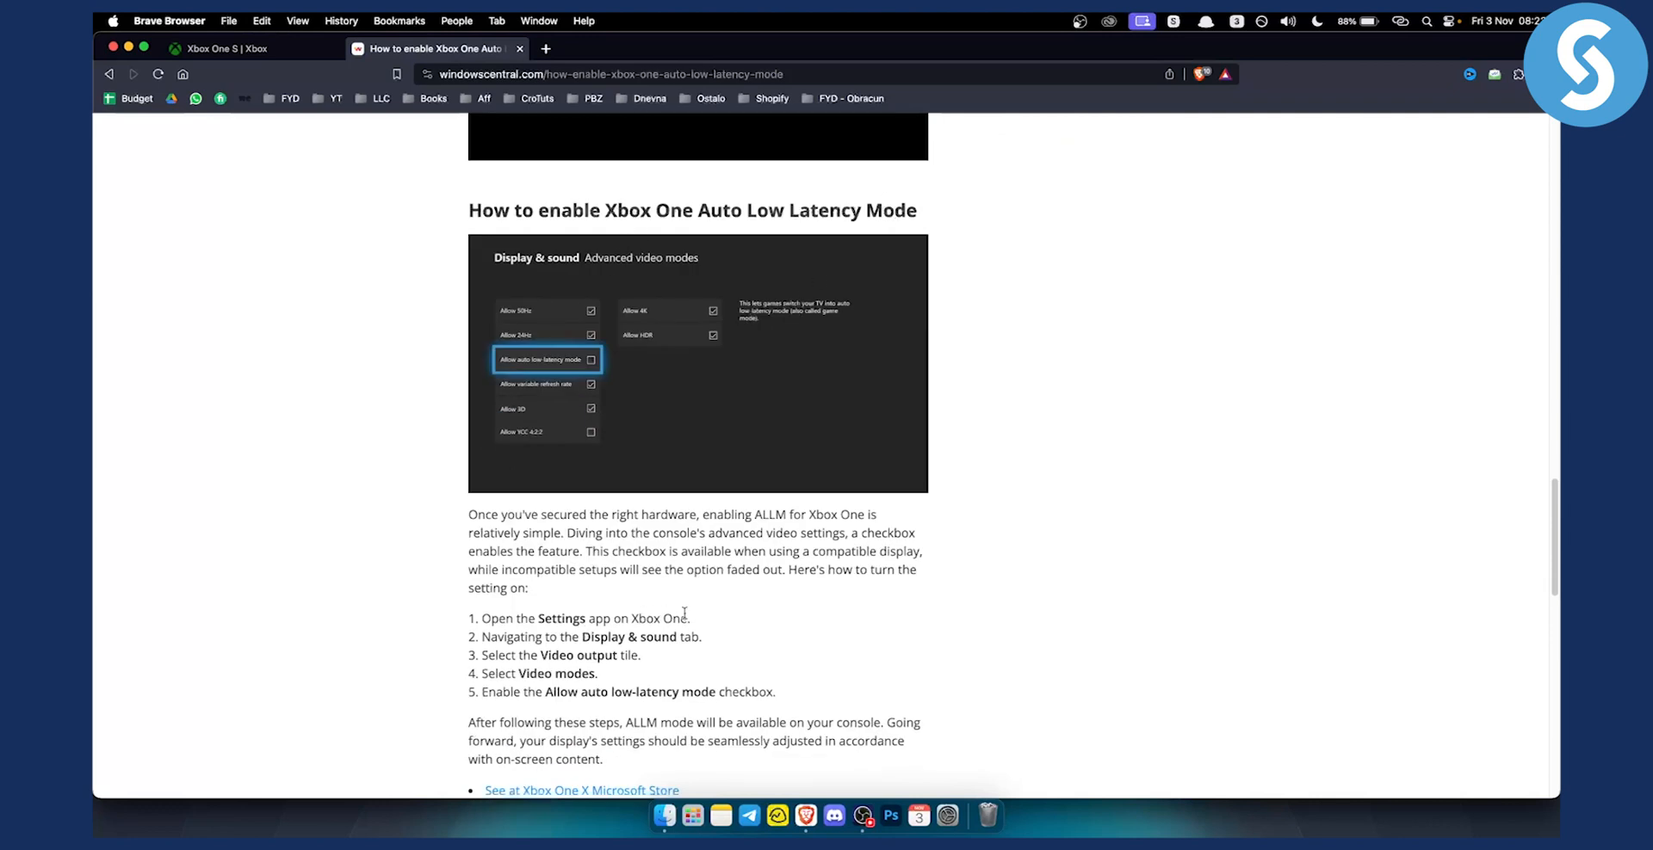
mouse_move(654, 653)
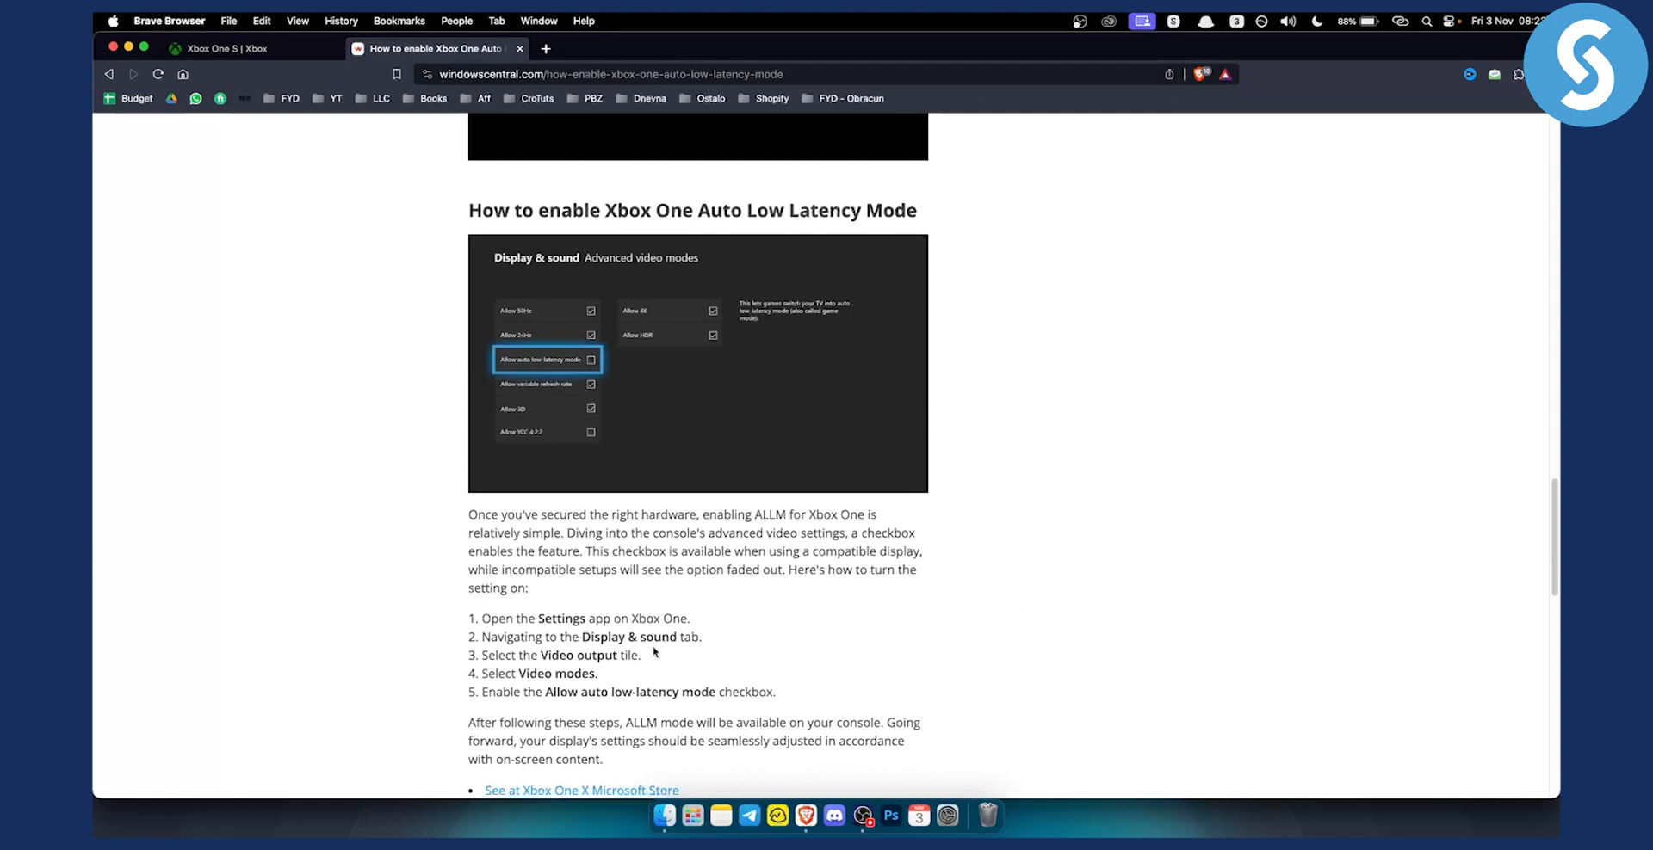
mouse_move(621, 654)
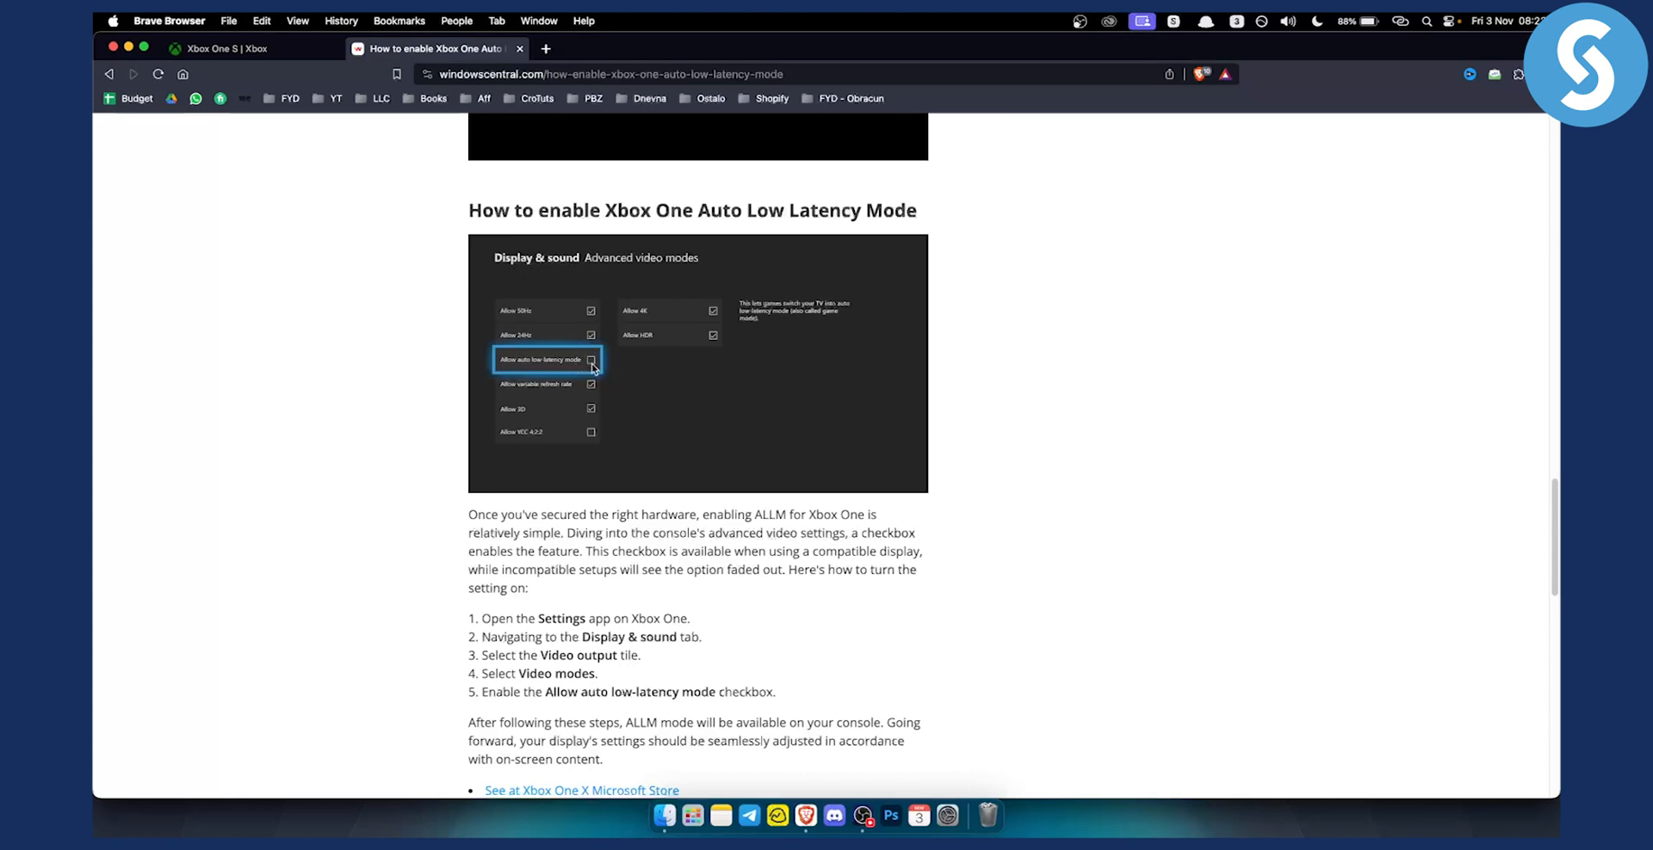
mouse_move(583, 366)
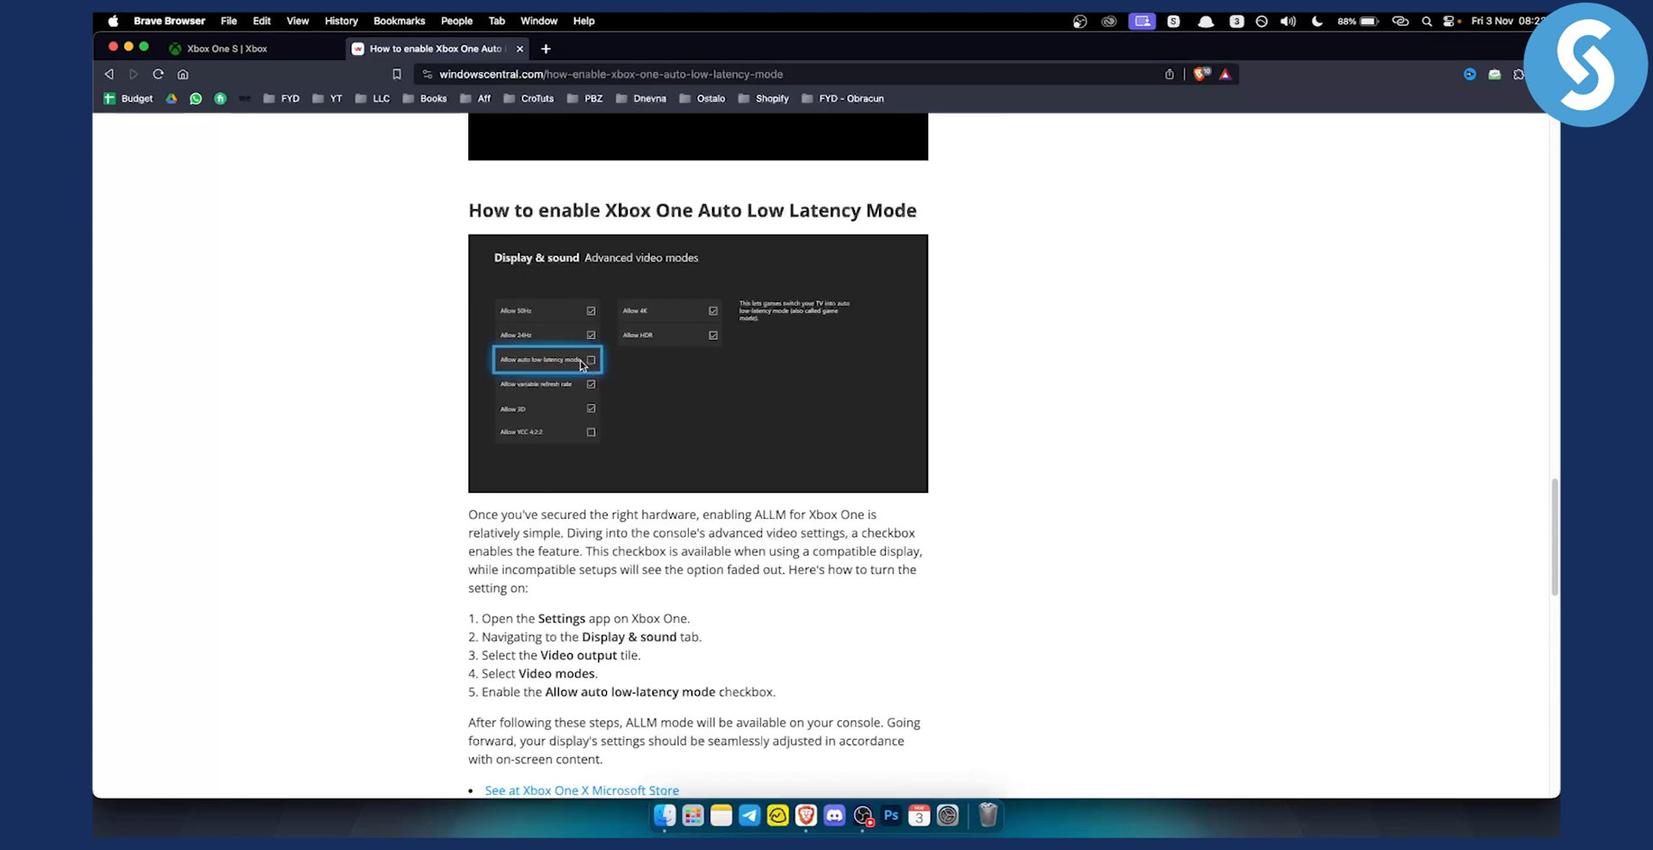
mouse_move(666, 398)
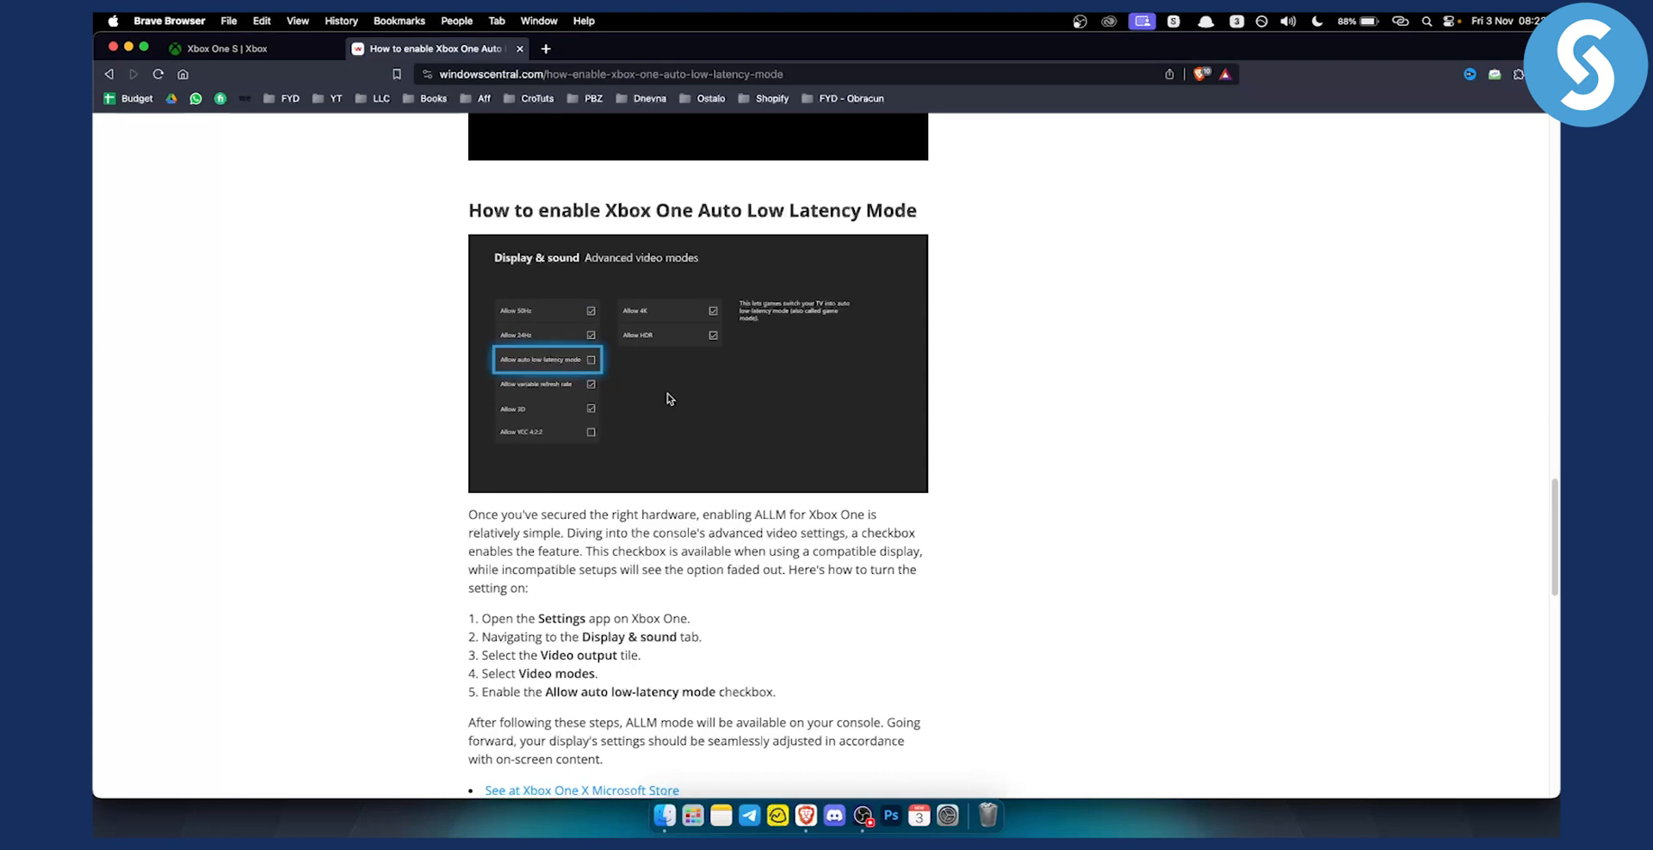
Step: Scroll past the enabling steps to reveal the Xbox One X store links and comments prompt
scroll("down", 3)
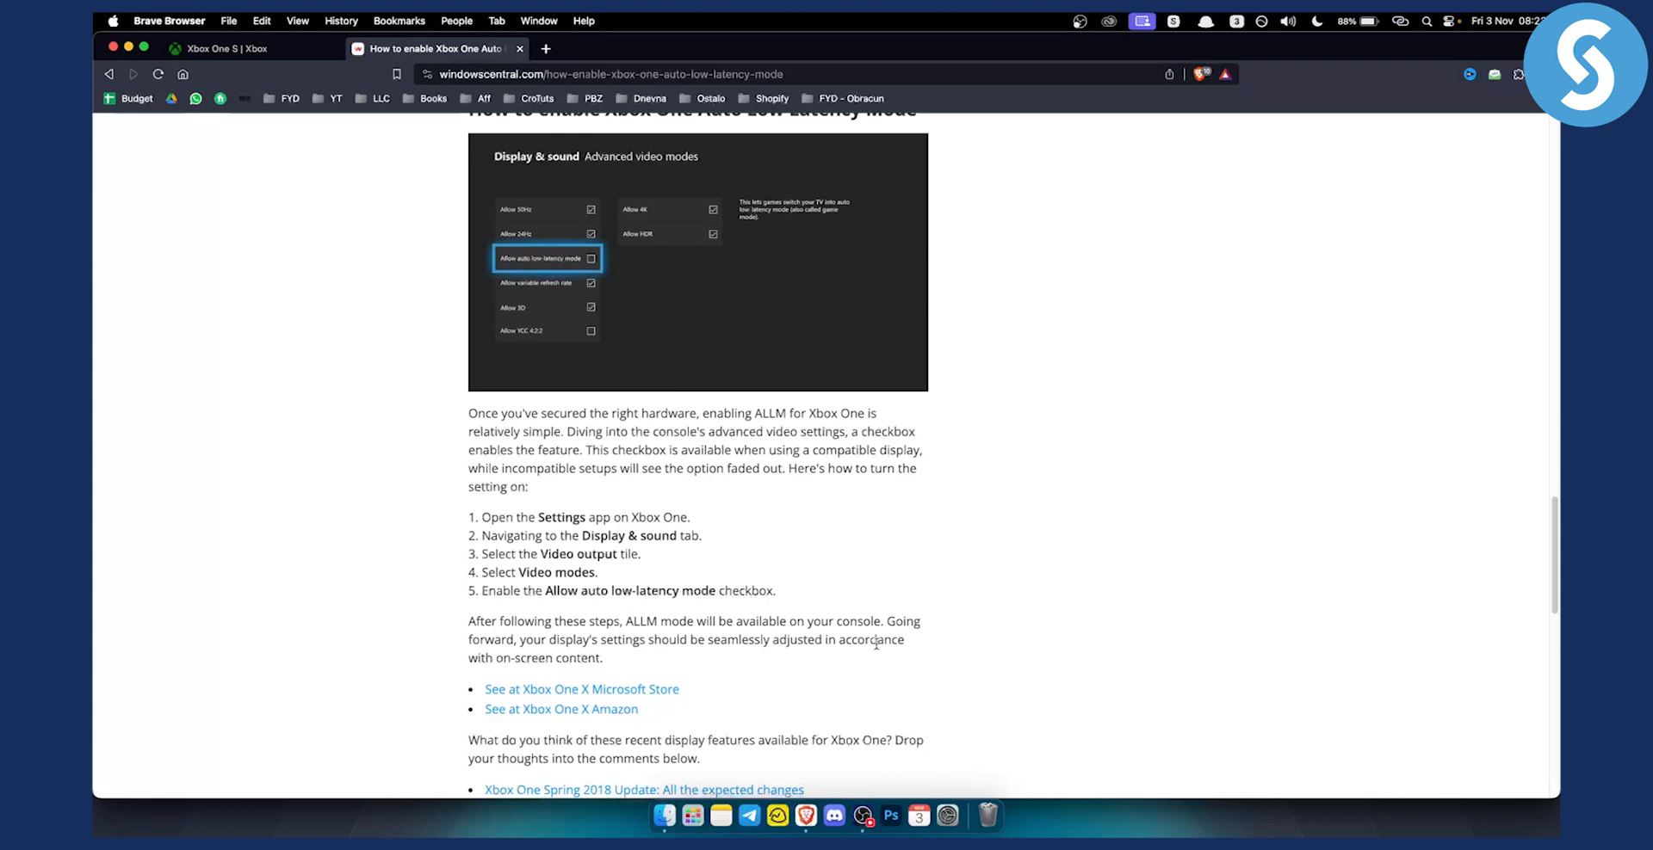
mouse_move(664, 817)
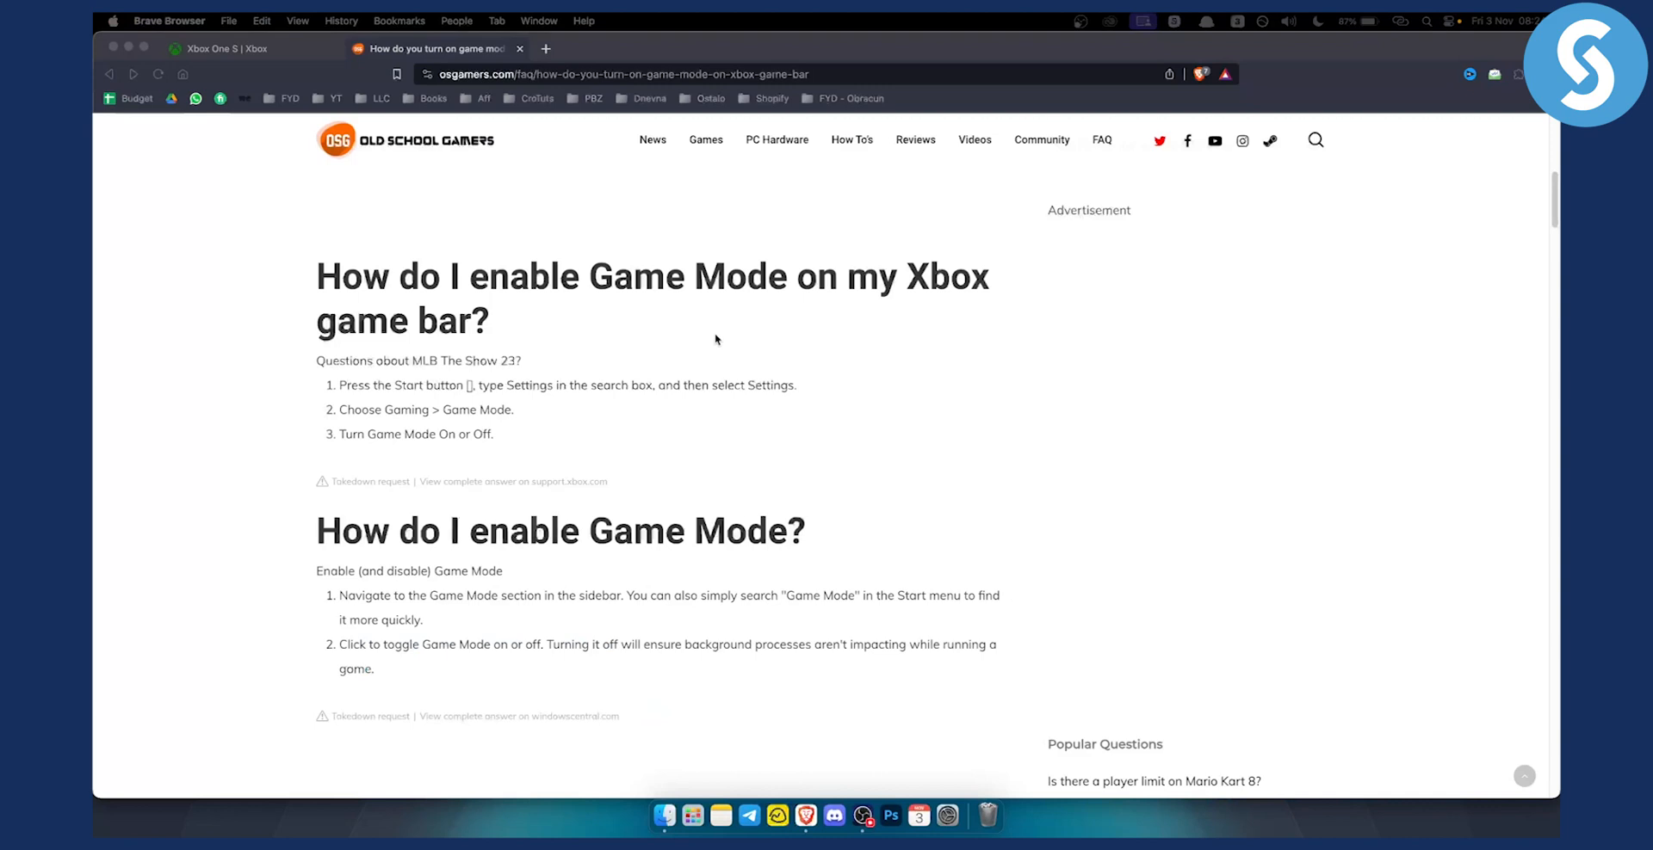
mouse_move(329, 610)
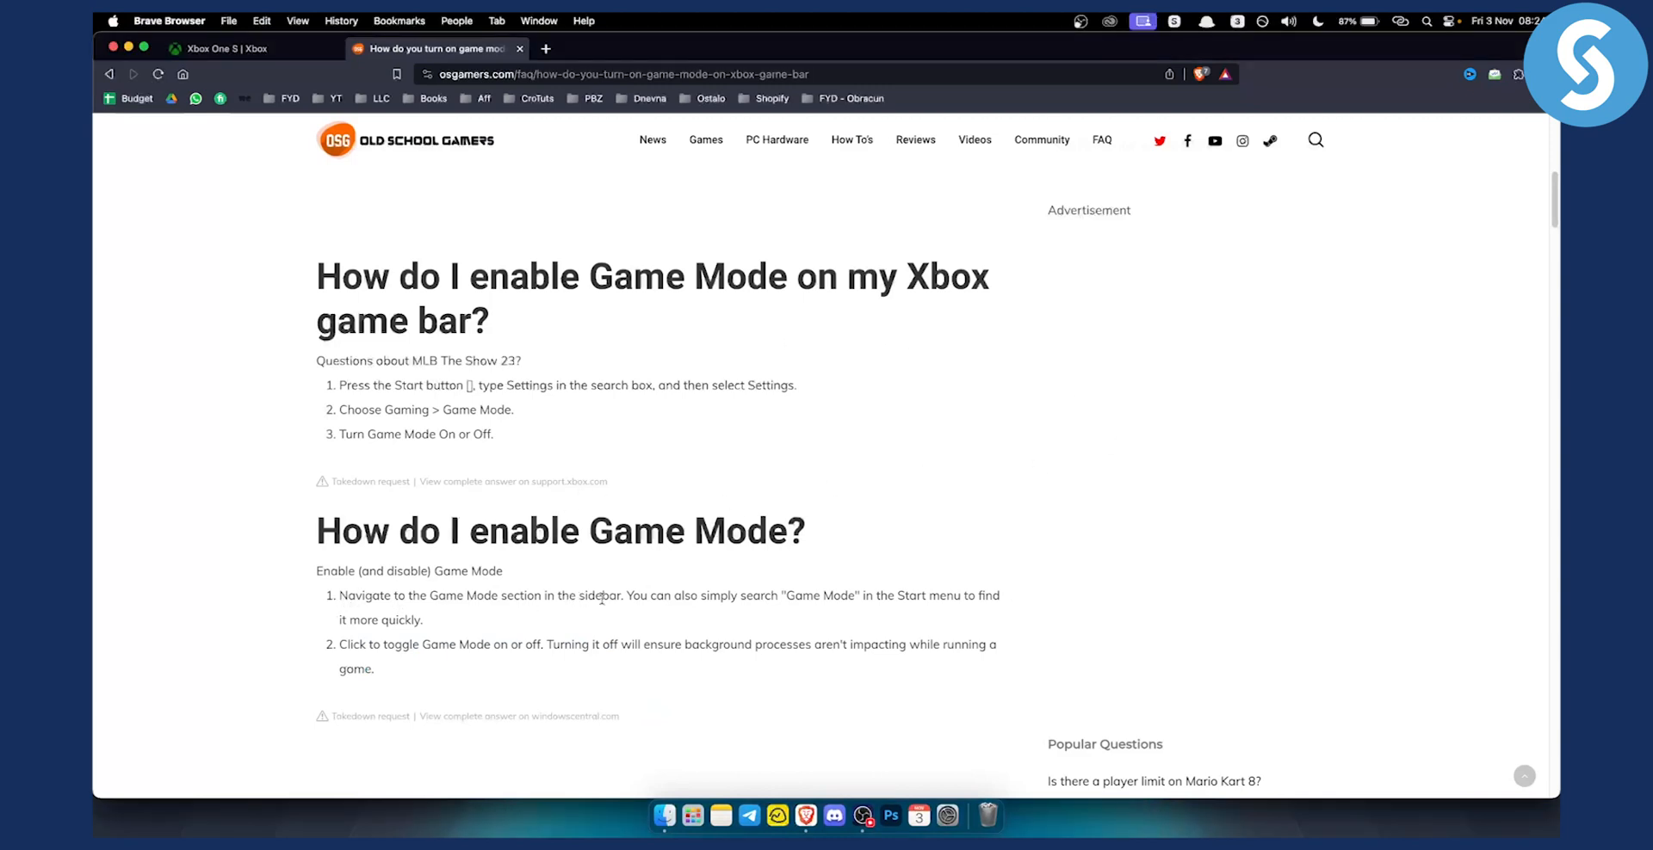
mouse_move(778, 596)
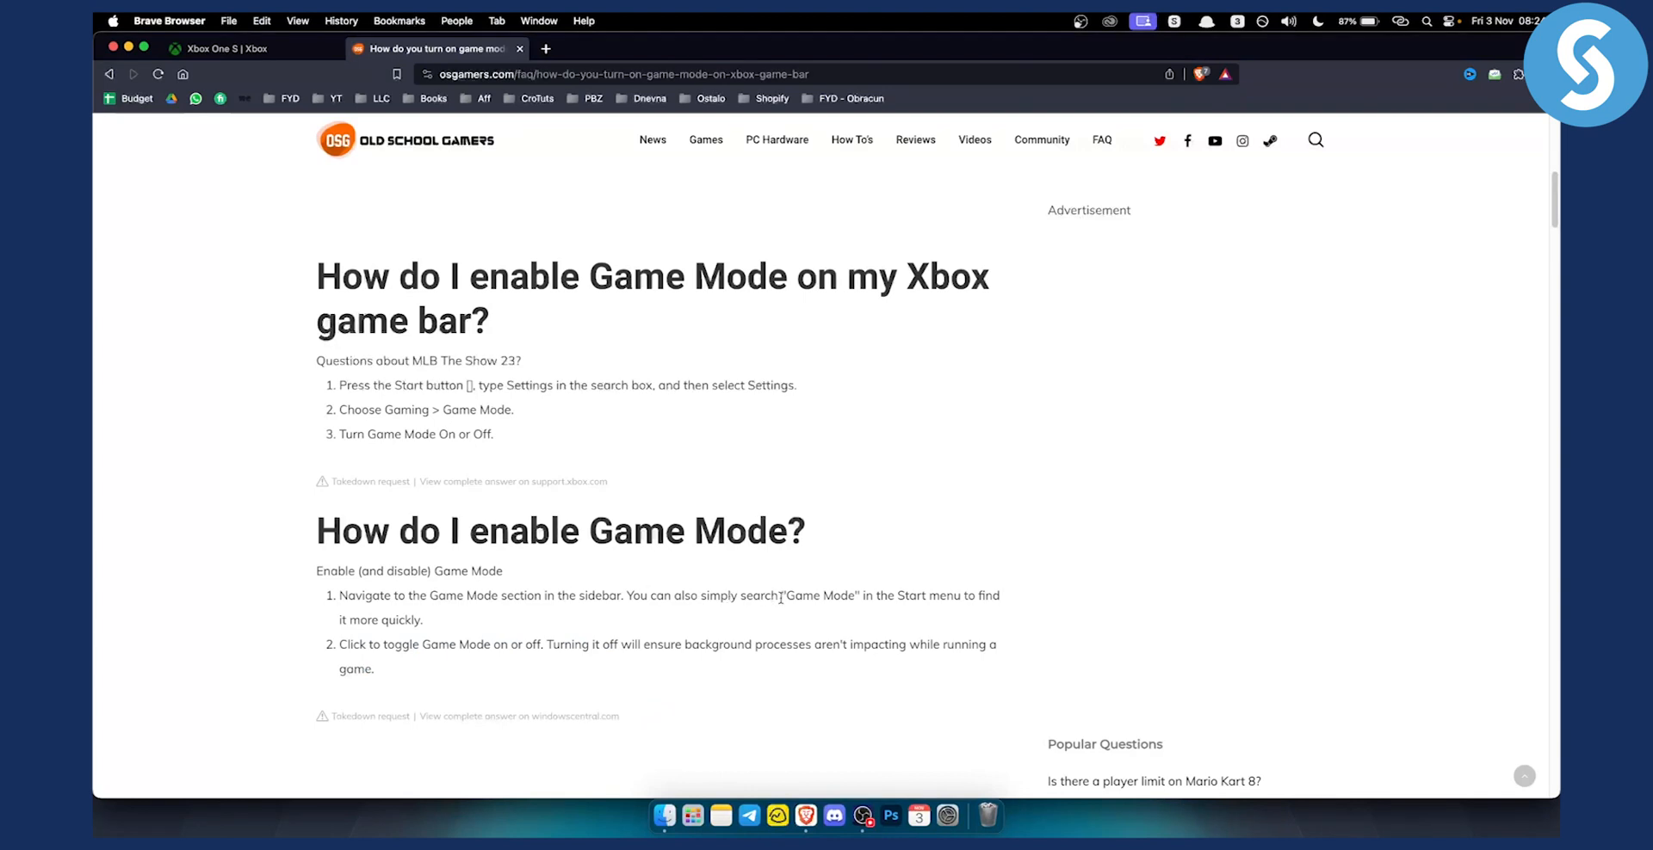
mouse_move(623, 622)
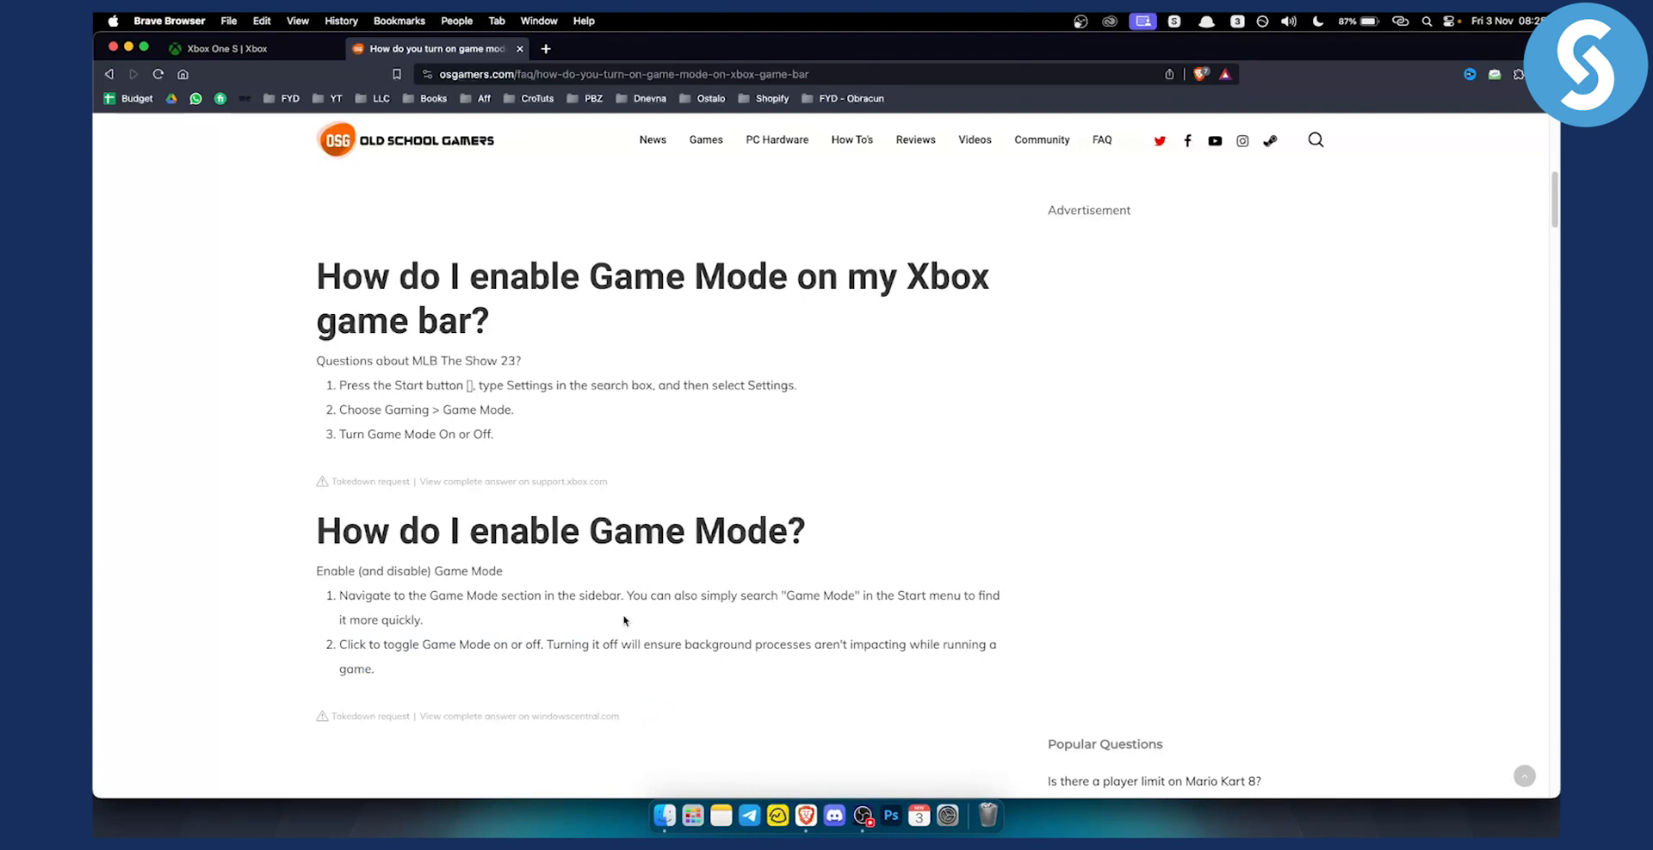
mouse_move(346, 638)
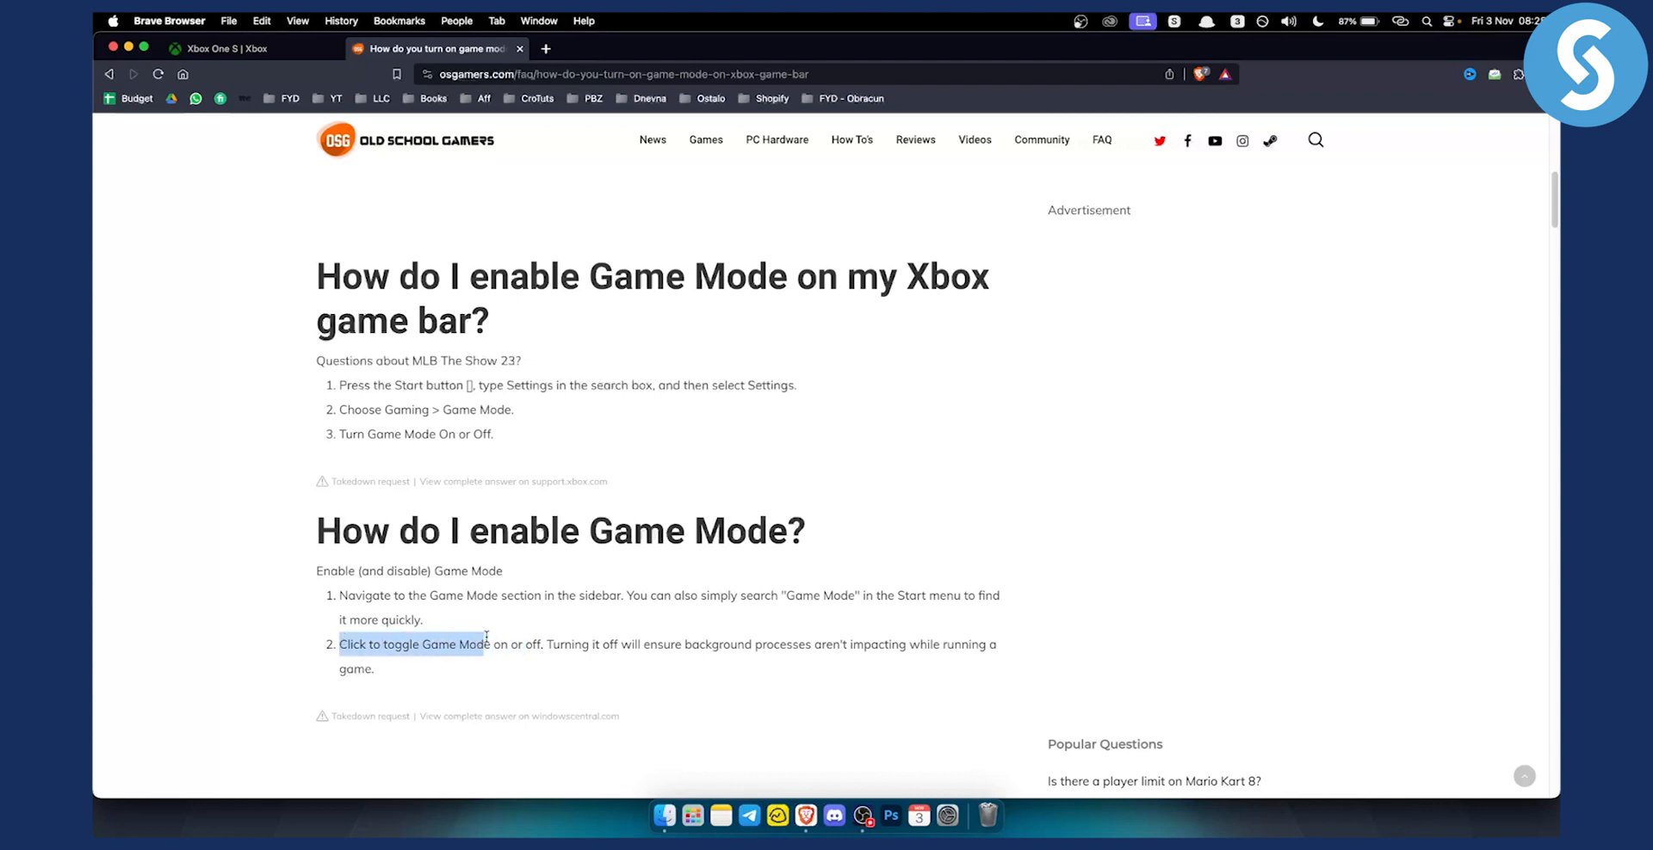
left_click_drag(484, 643, 656, 644)
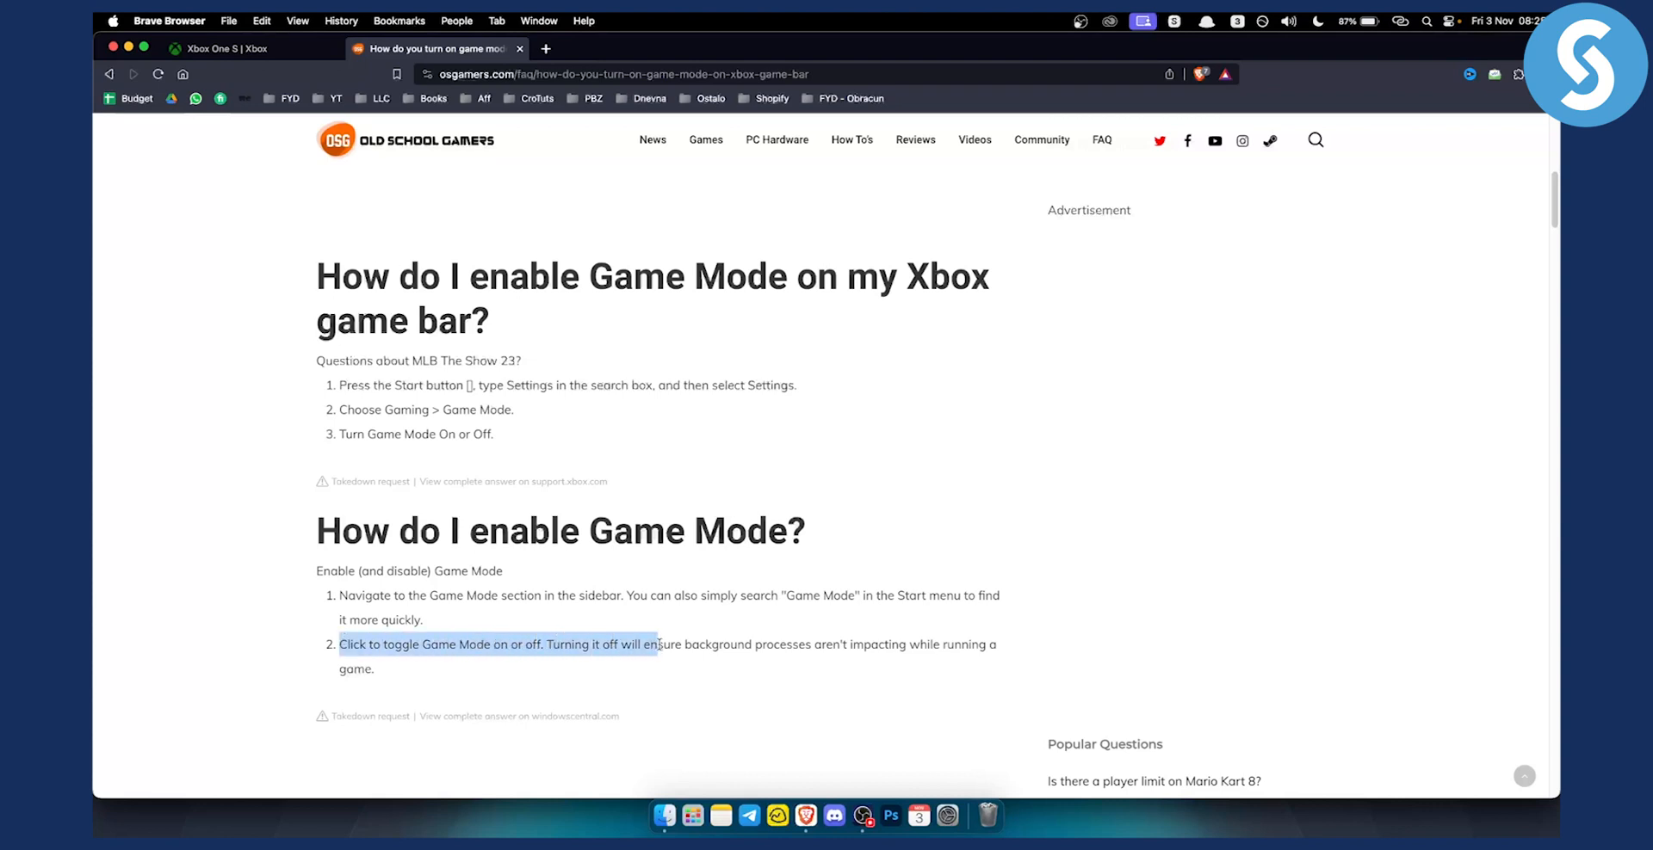
left_click_drag(657, 644, 941, 644)
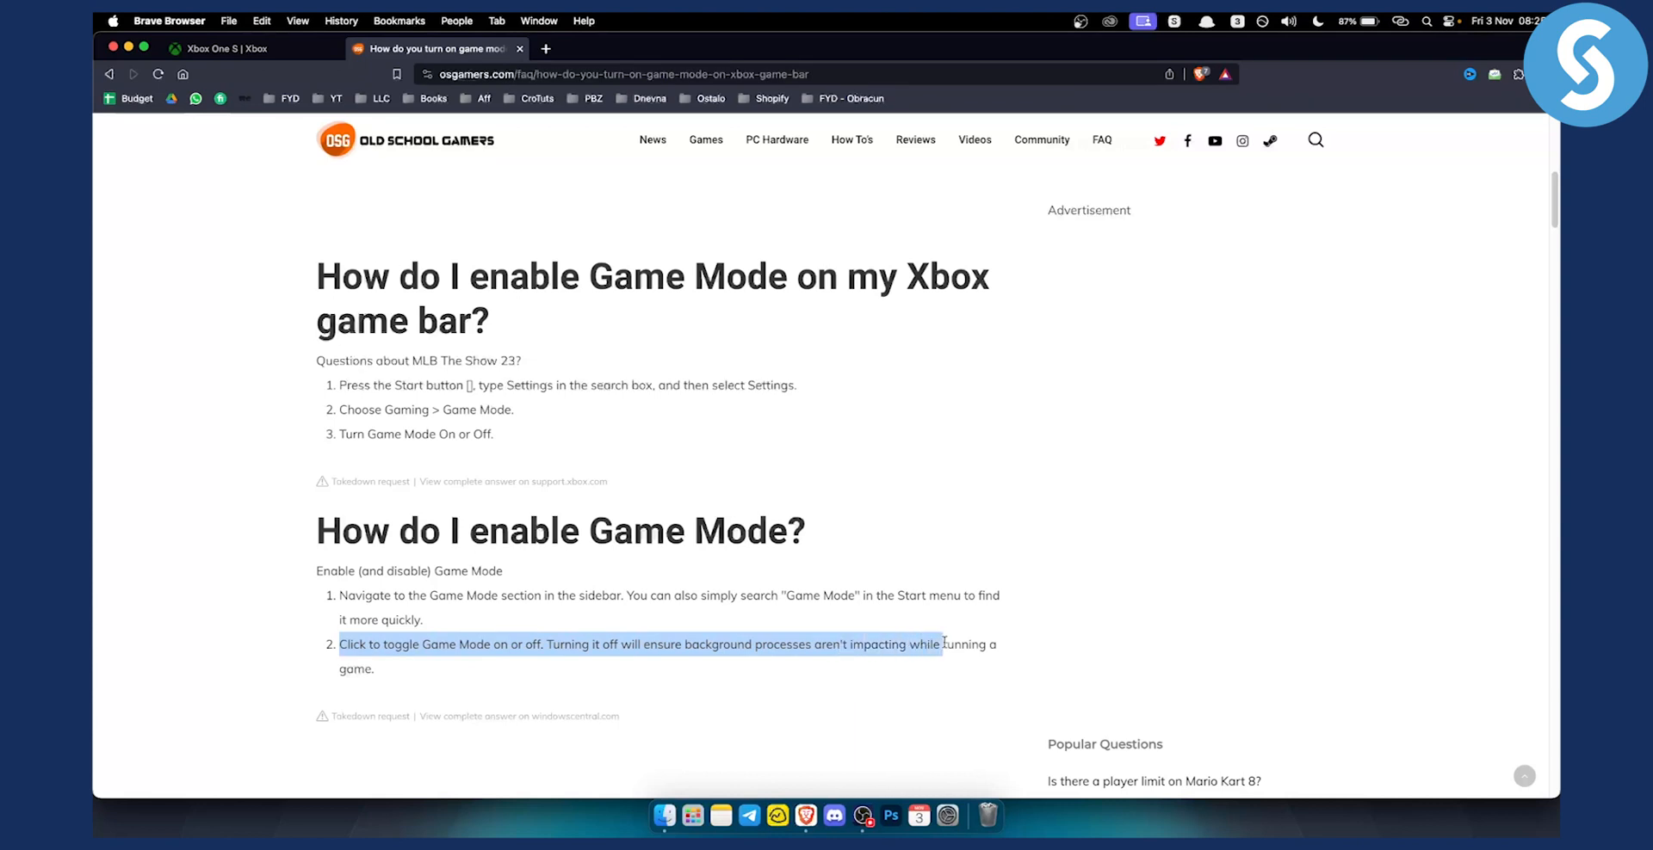
left_click_drag(943, 644, 375, 669)
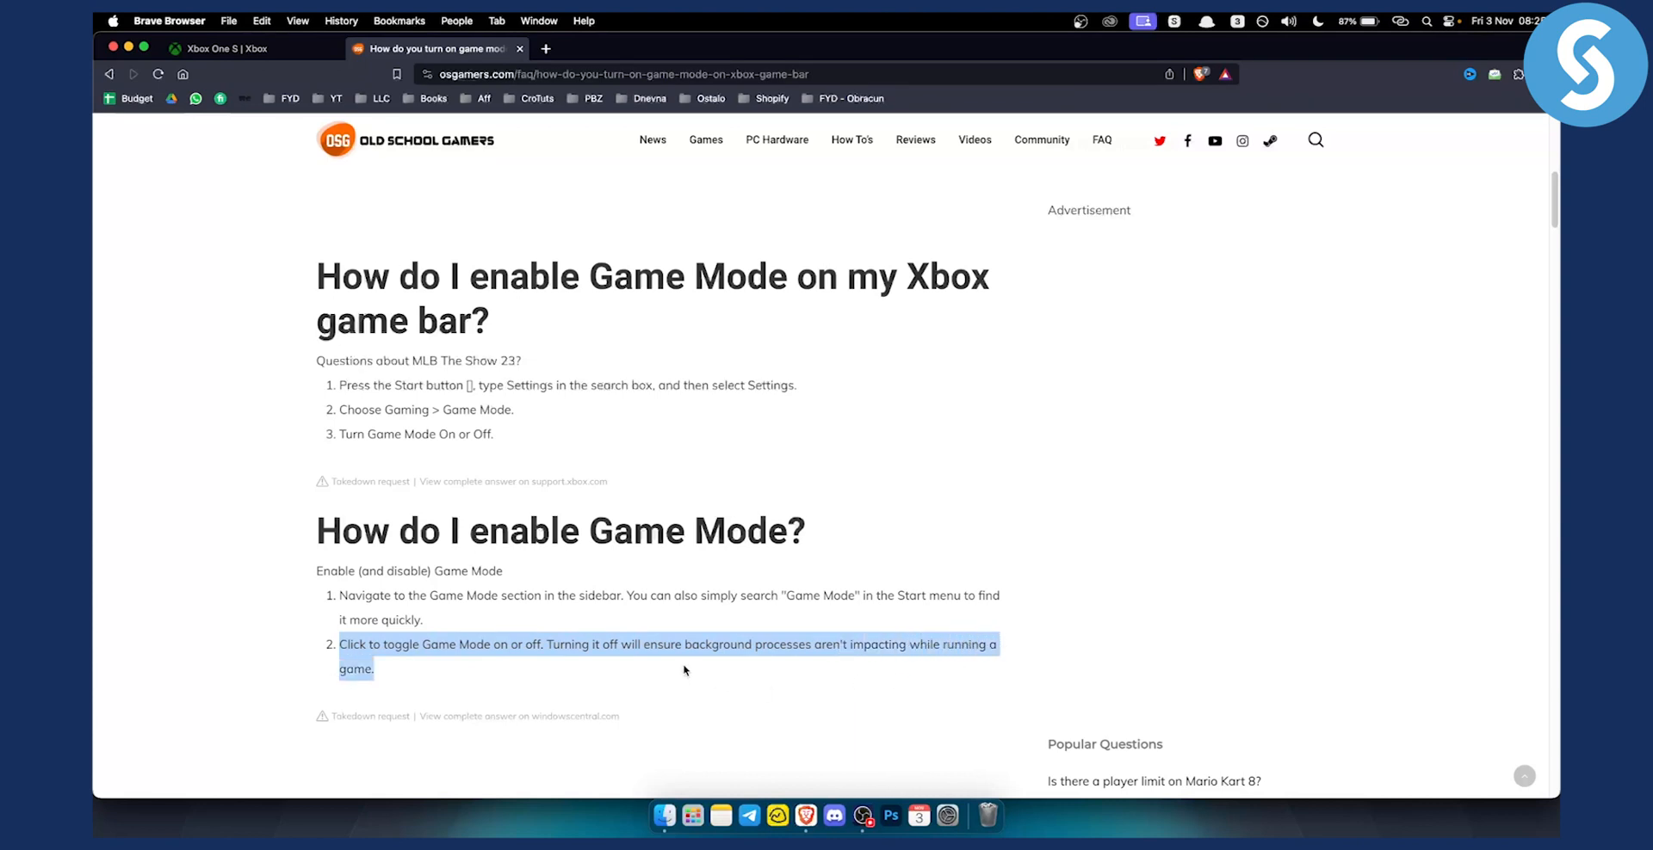
left_click(684, 671)
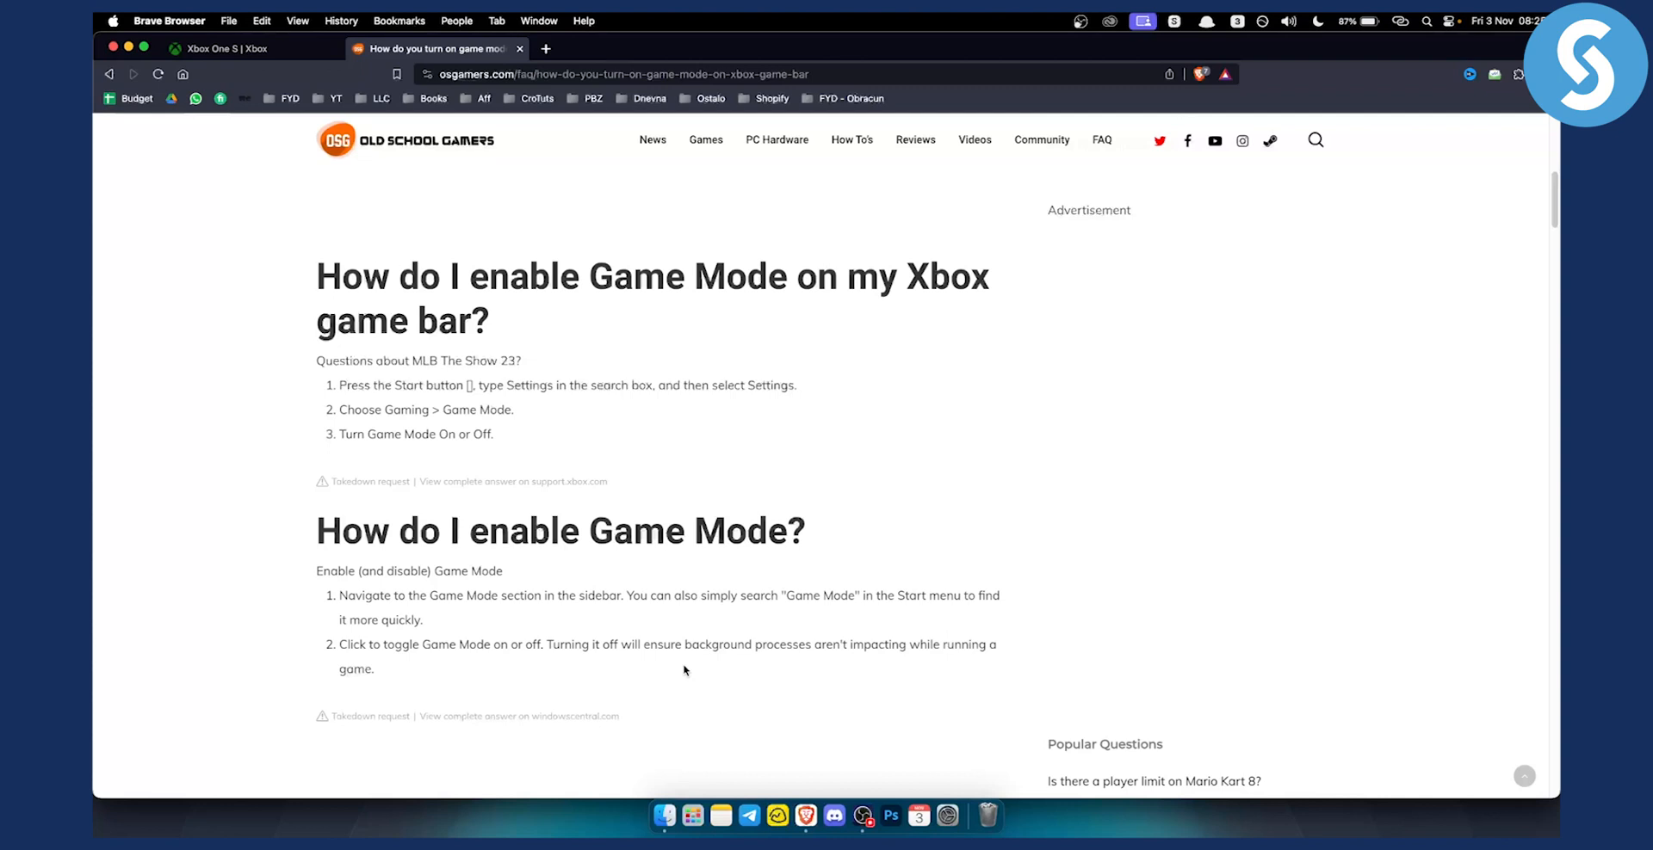
mouse_move(369, 717)
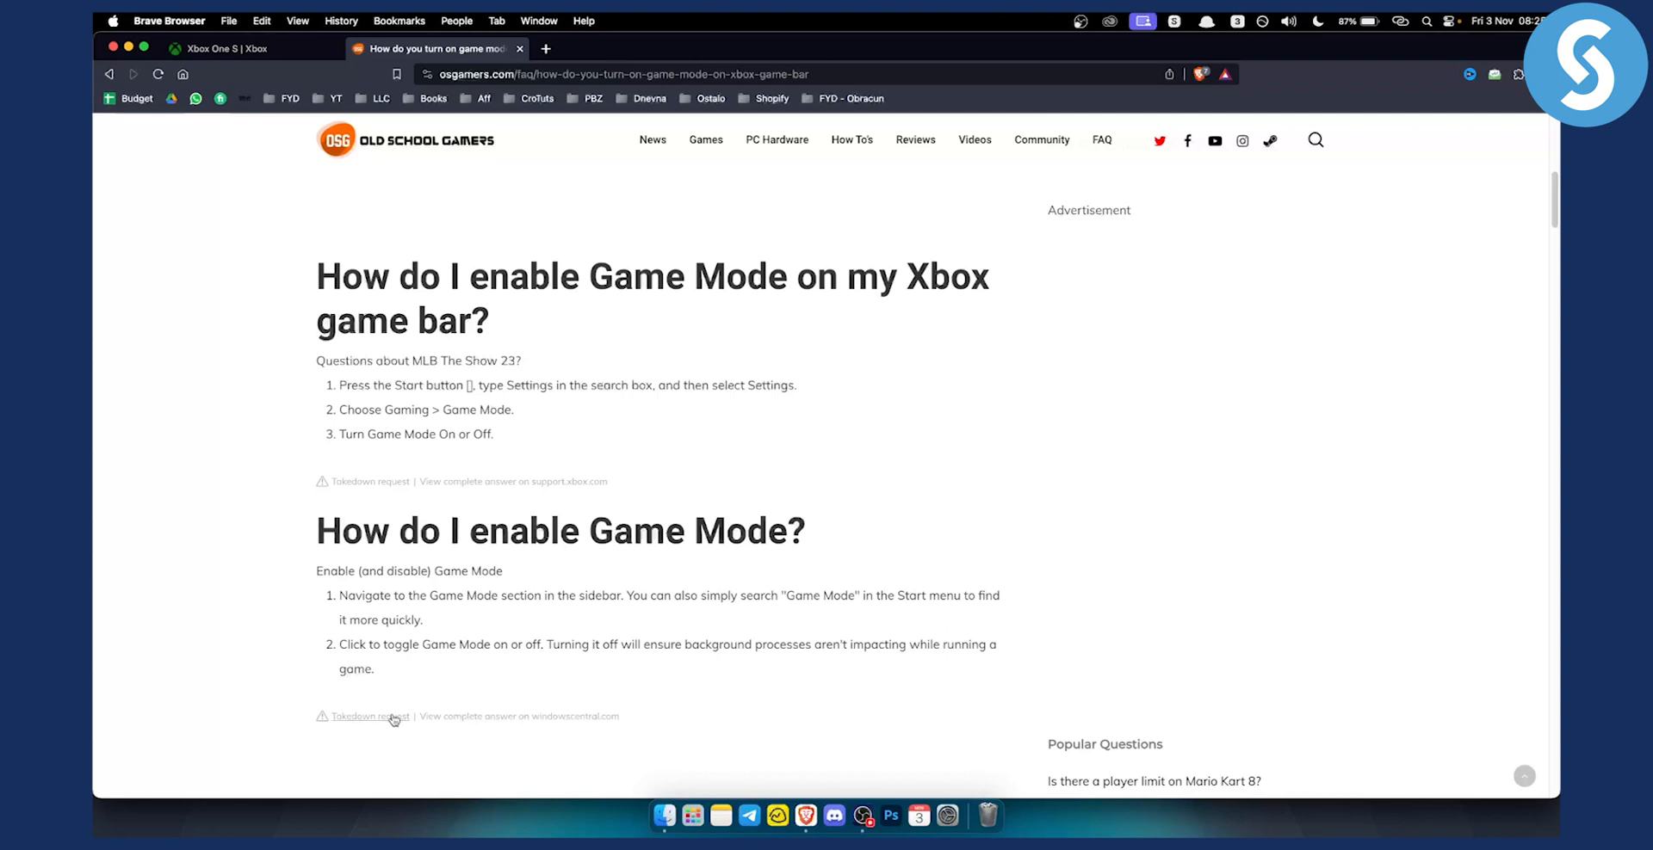